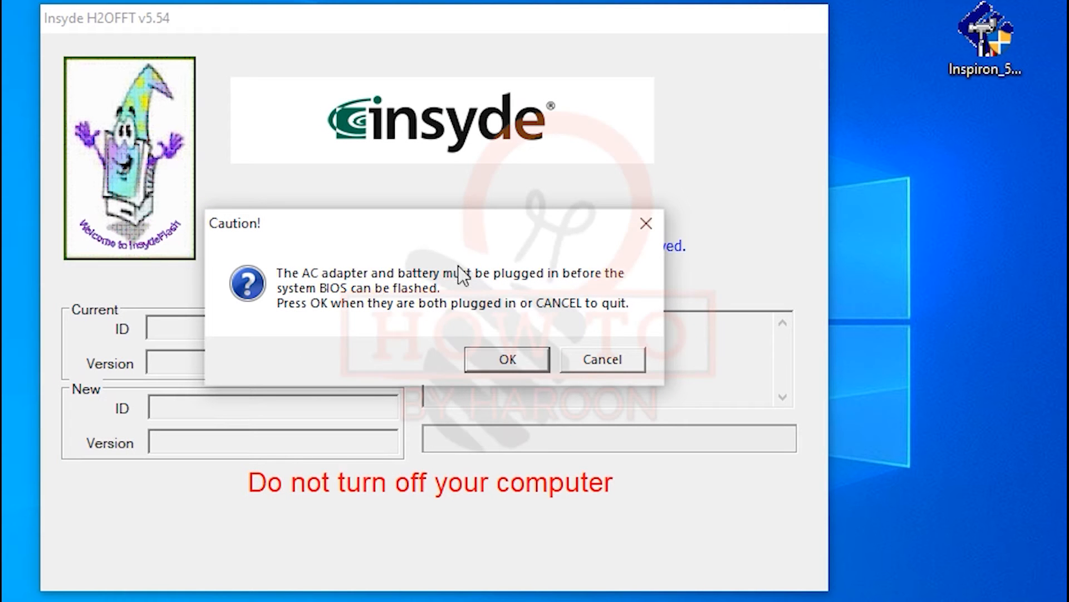
{"action": "mouse_move", "coordinate": [263, 300]}
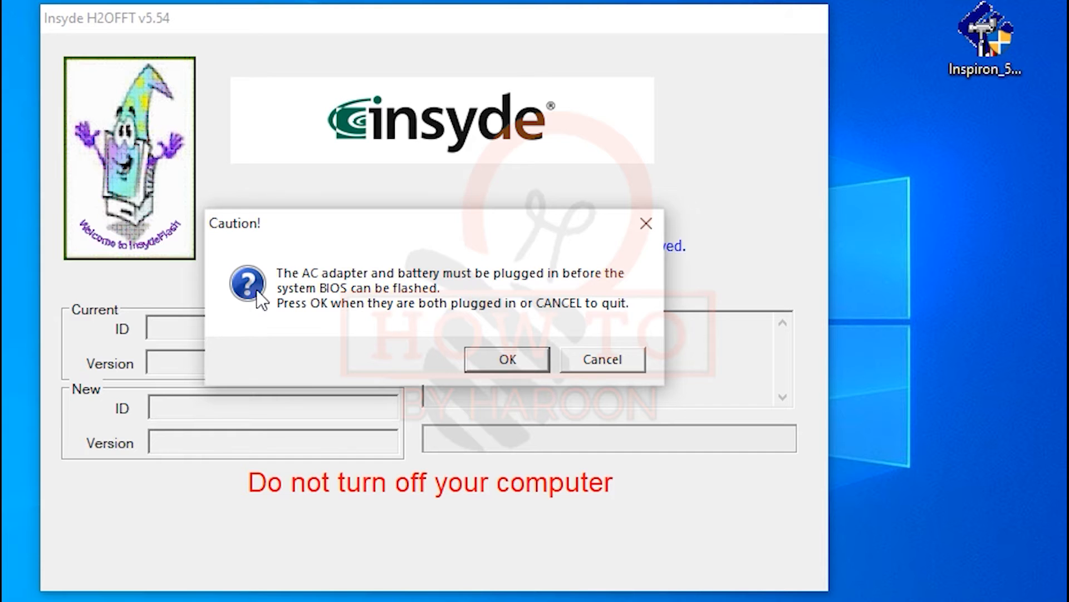
{"action": "mouse_move", "coordinate": [428, 297]}
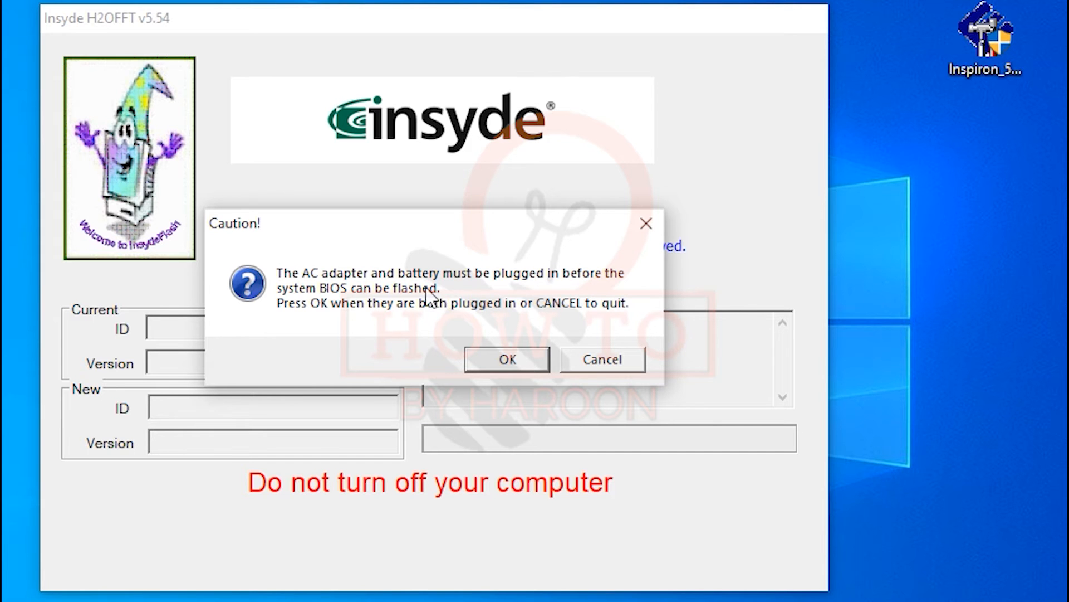
Dismiss the battery warning and relaunch the BIOS update executable from the desktop
{"action": "left_click", "coordinate": [603, 359]}
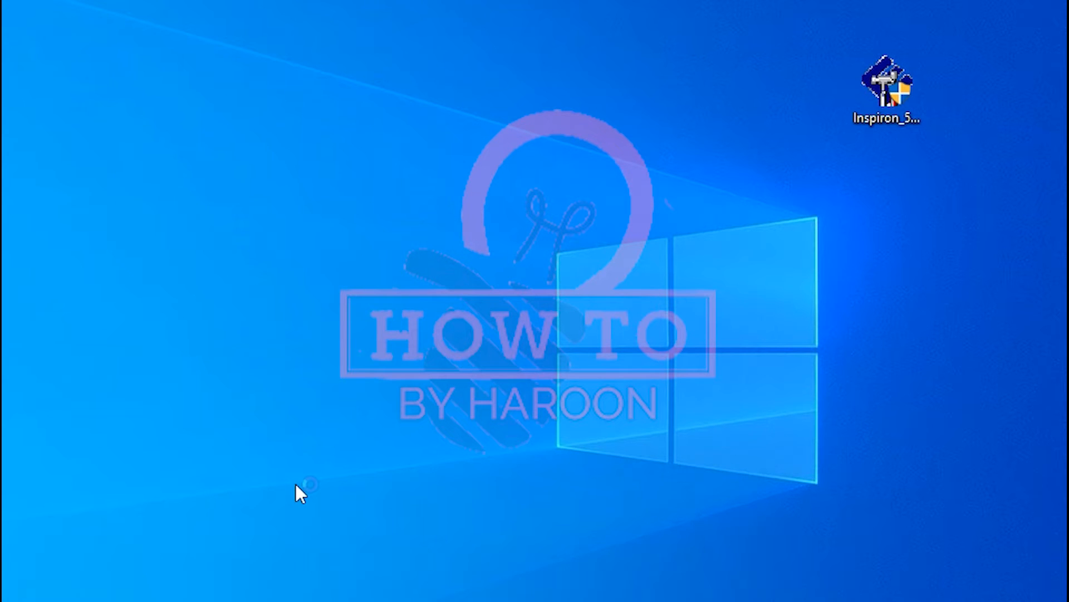
{"action": "double_click", "coordinate": [887, 81]}
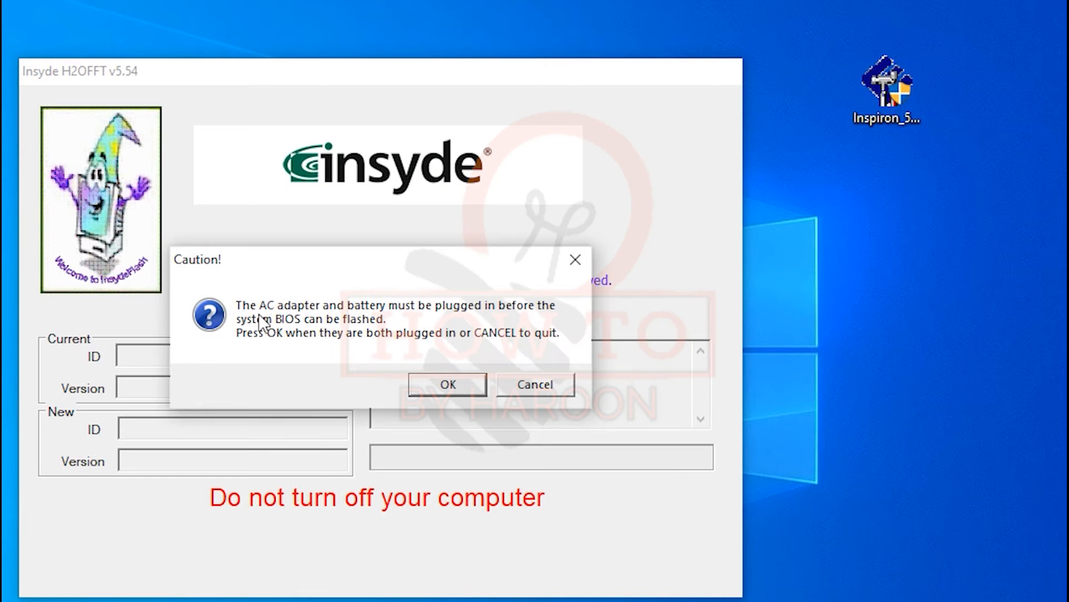
{"action": "mouse_move", "coordinate": [440, 334]}
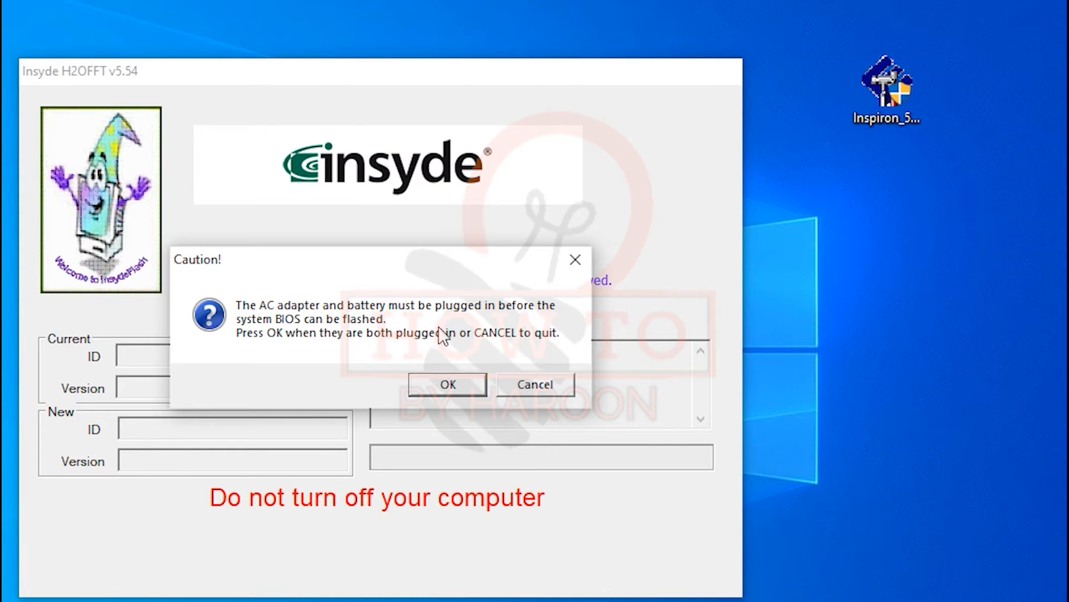
{"action": "mouse_move", "coordinate": [379, 344]}
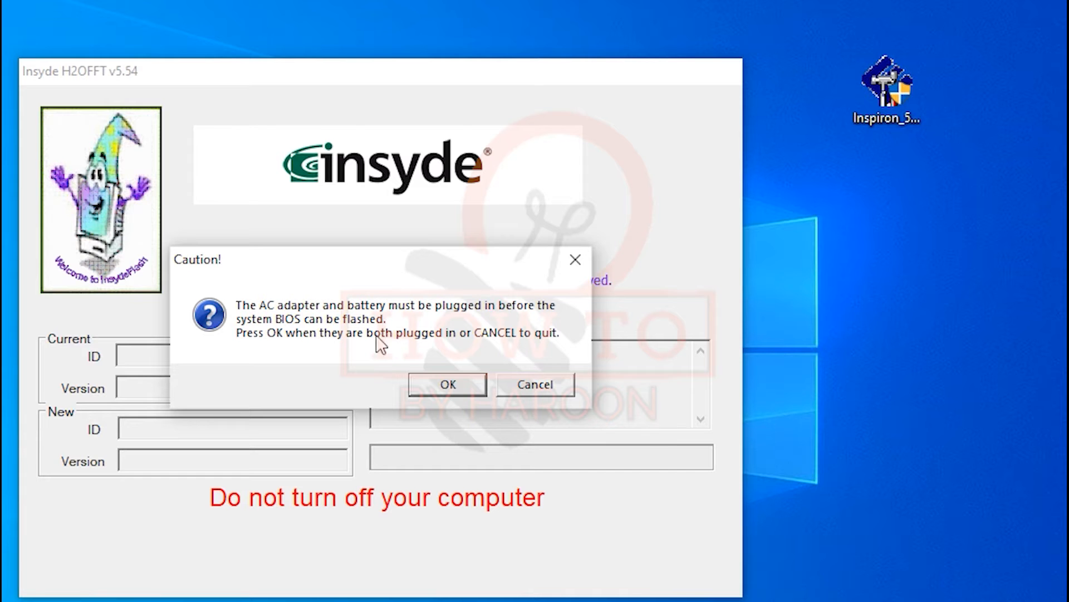
{"action": "mouse_move", "coordinate": [450, 303]}
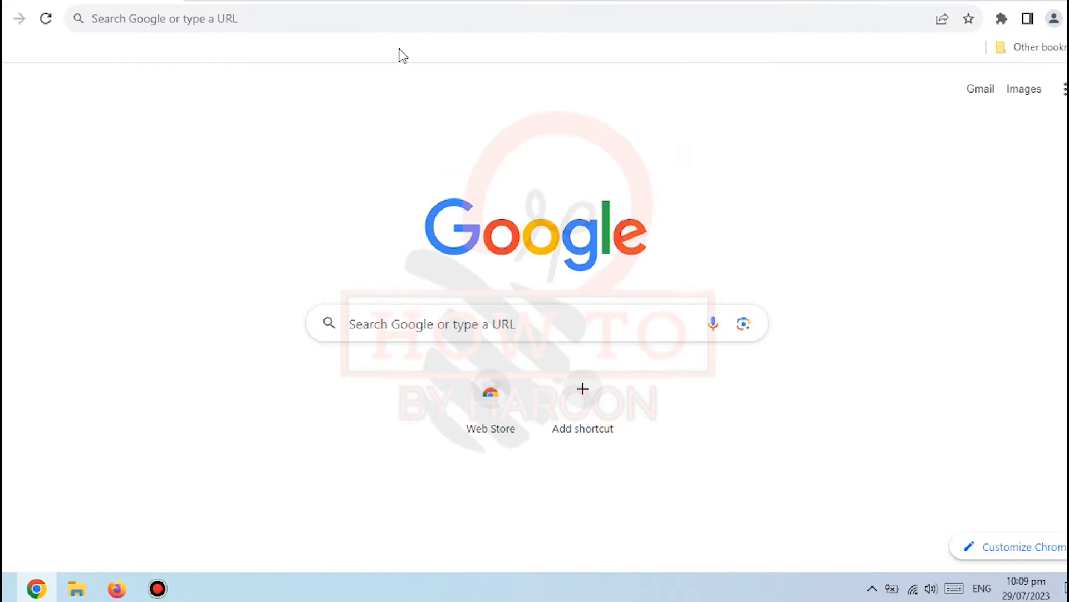
Search Google for 'dell drivers' and go to the Dell Drivers & Downloads result
{"action": "type", "text": "de"}
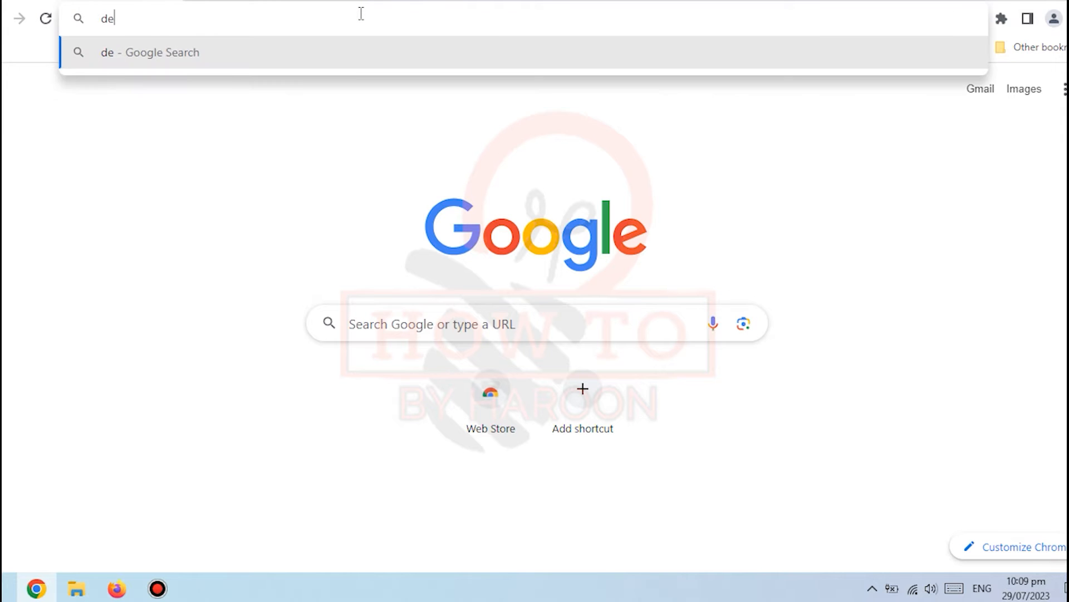
{"action": "type", "text": "ll drivers"}
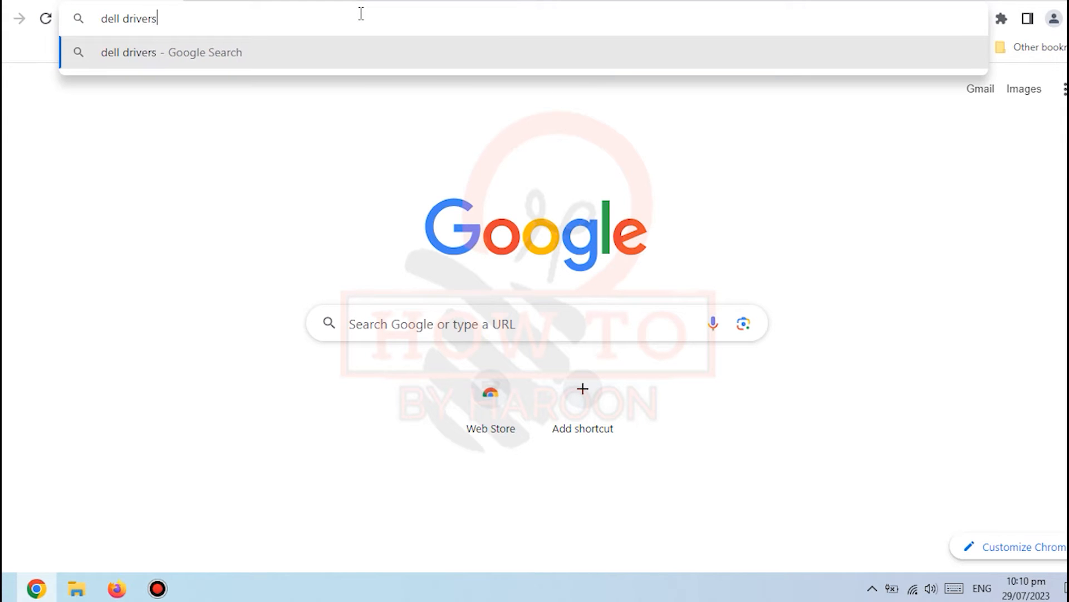
{"action": "key", "text": "Return"}
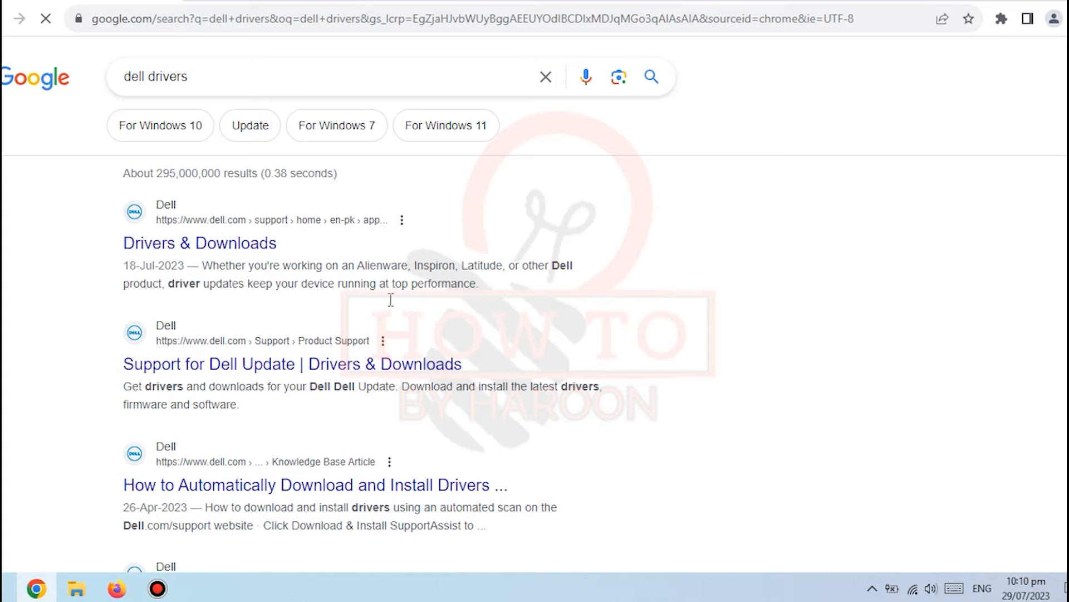
{"action": "mouse_move", "coordinate": [225, 243]}
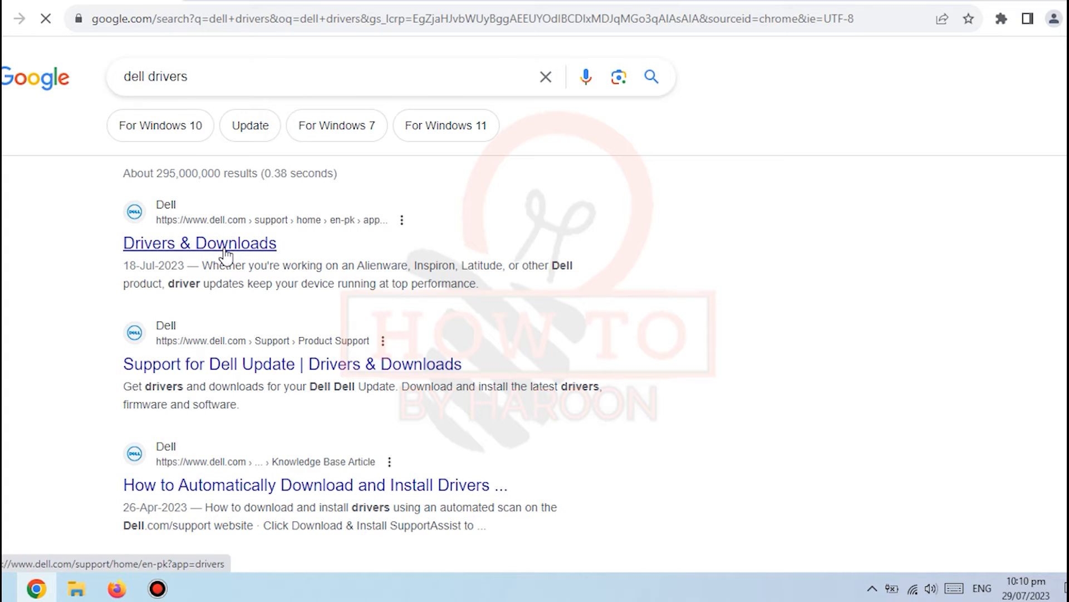
{"action": "left_click", "coordinate": [199, 242]}
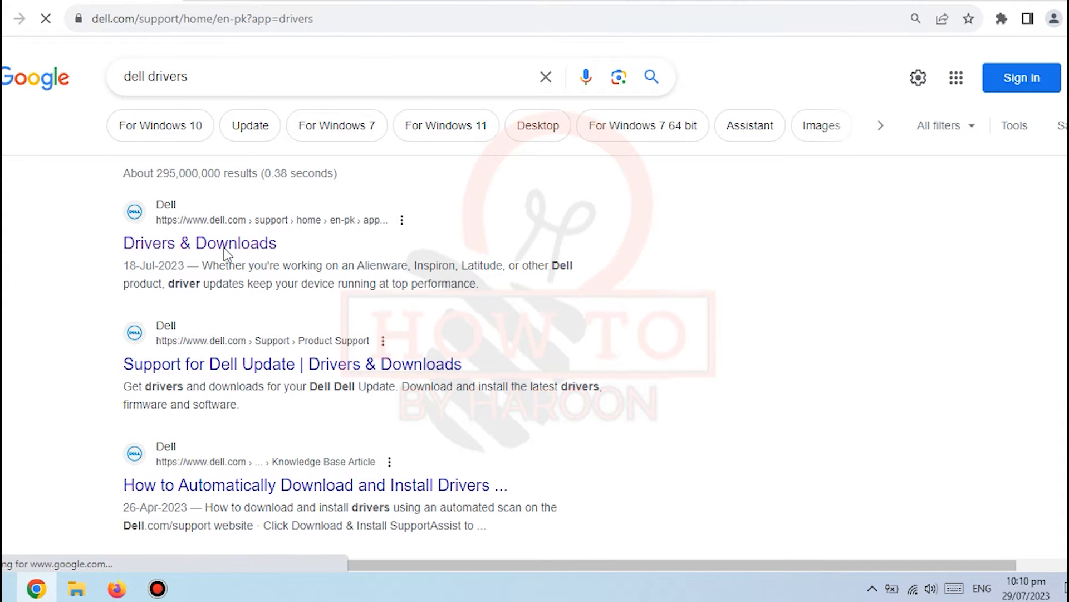
{"action": "left_click", "coordinate": [199, 242]}
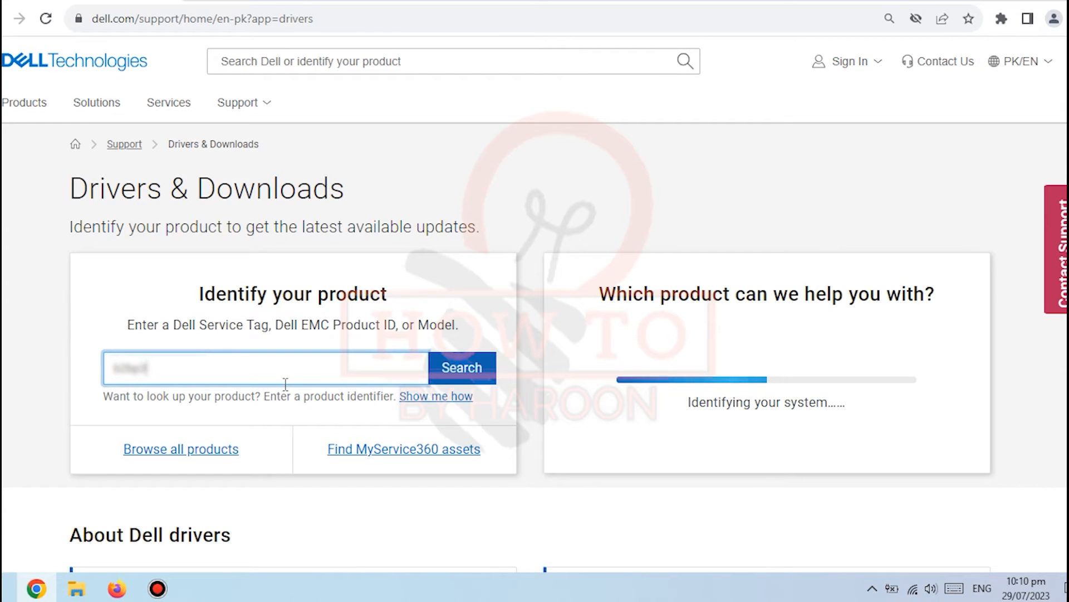
Look up the Inspiron 5547 product page from the entered service tag
{"action": "left_click", "coordinate": [461, 367]}
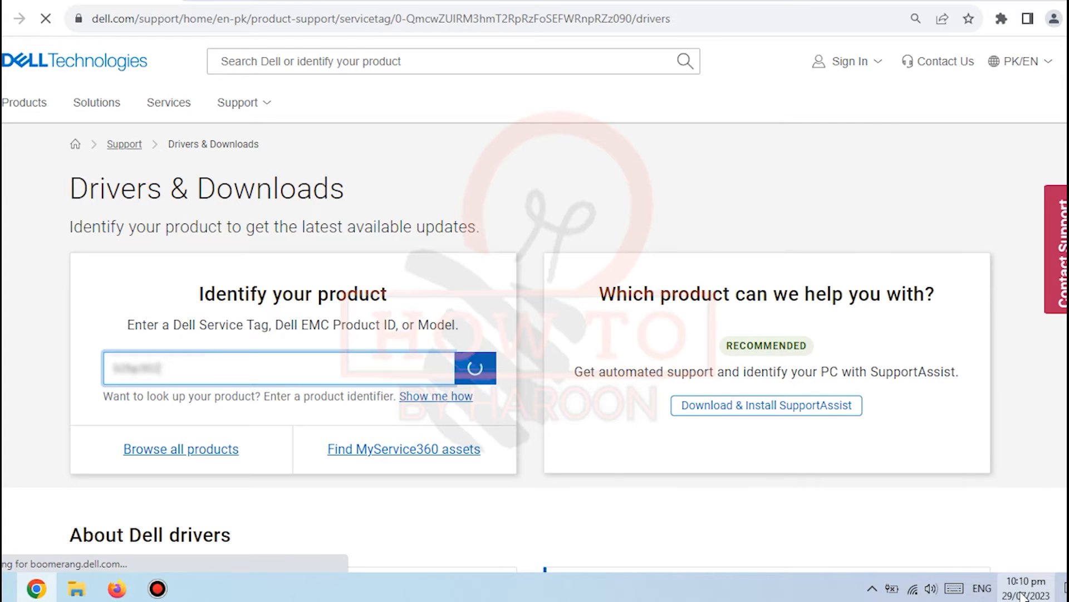
{"action": "left_click", "coordinate": [475, 367]}
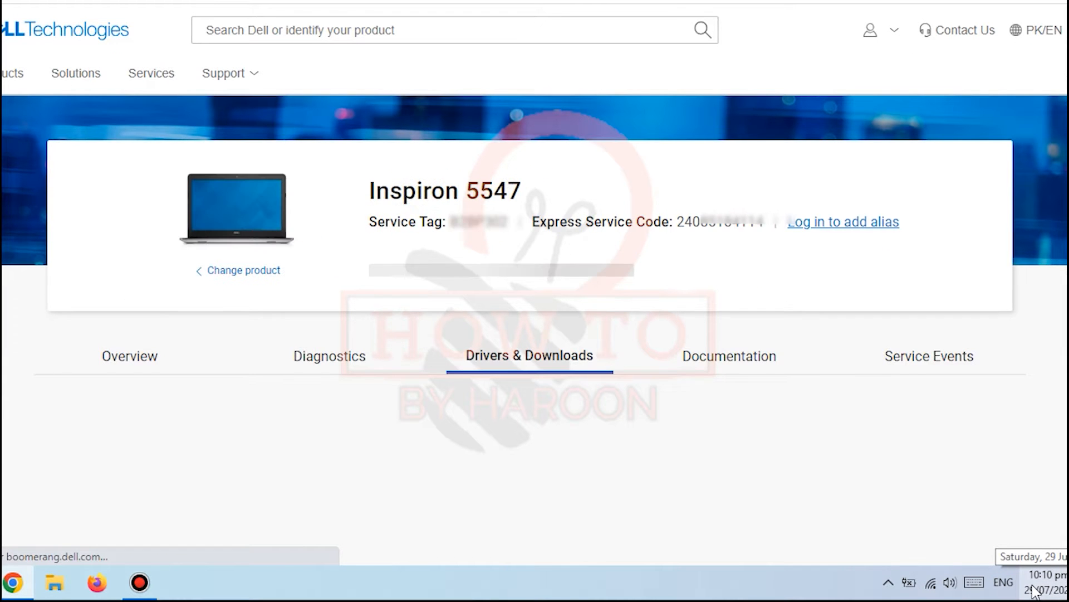
Filter the Inspiron 5547 driver list to the BIOS category
{"action": "scroll", "scroll_direction": "down", "scroll_amount": 3}
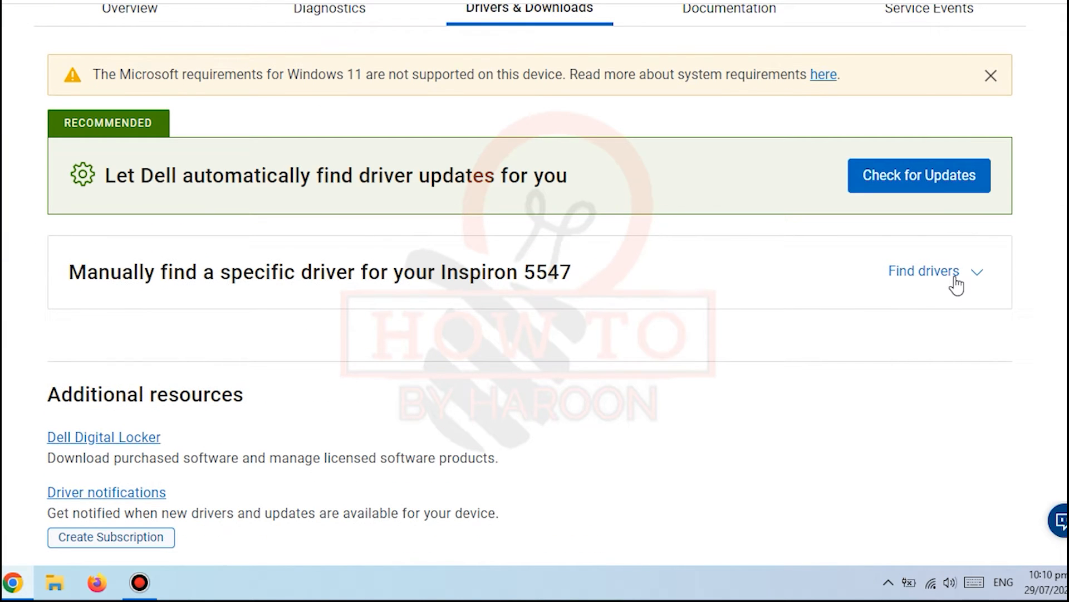
{"action": "left_click", "coordinate": [925, 271]}
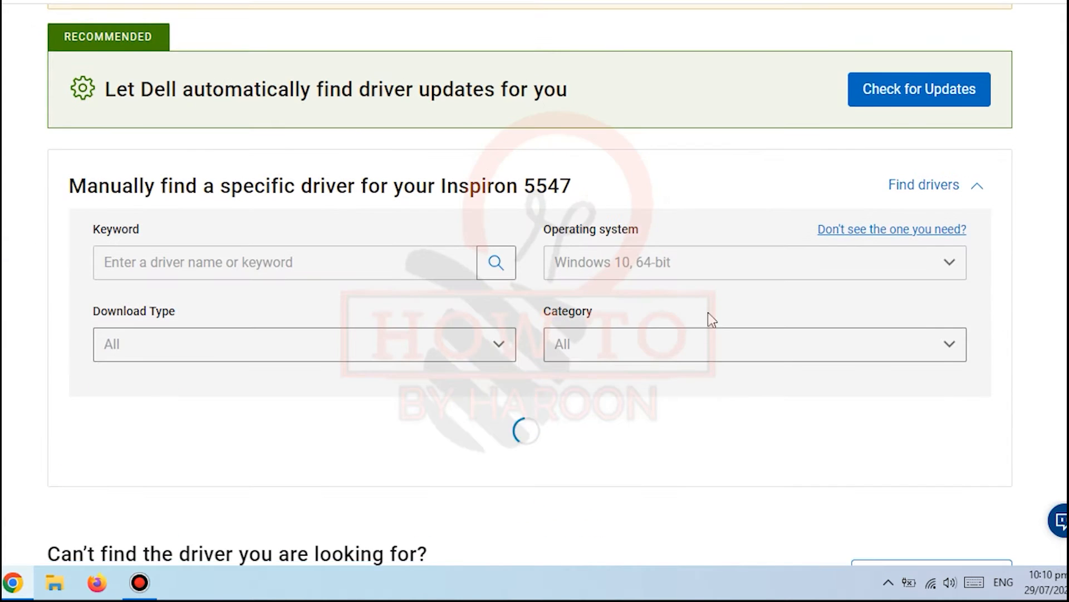
{"action": "mouse_move", "coordinate": [976, 341]}
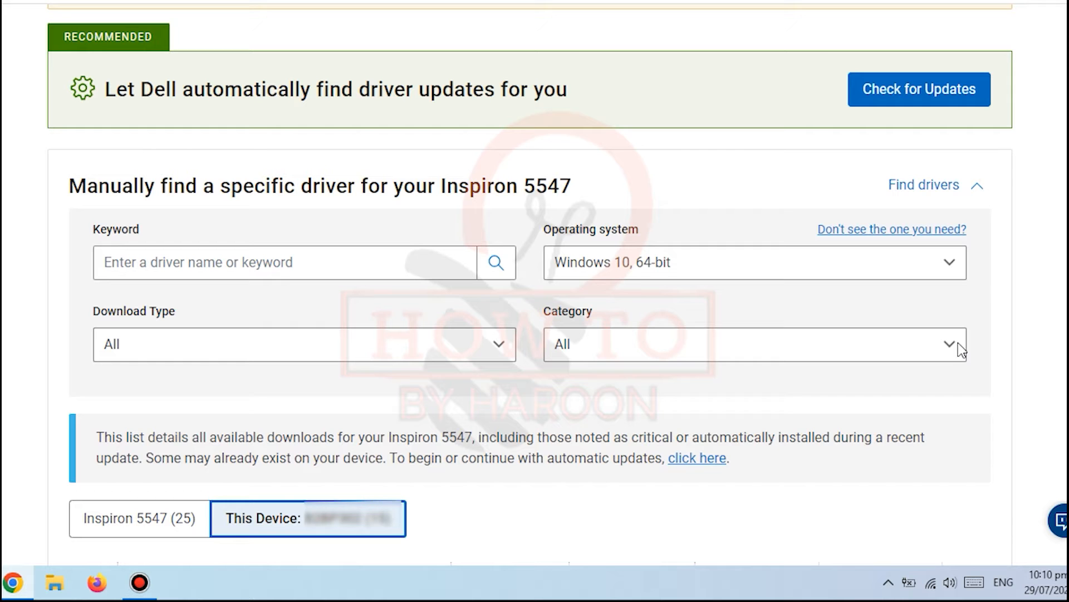
{"action": "left_click", "coordinate": [754, 344]}
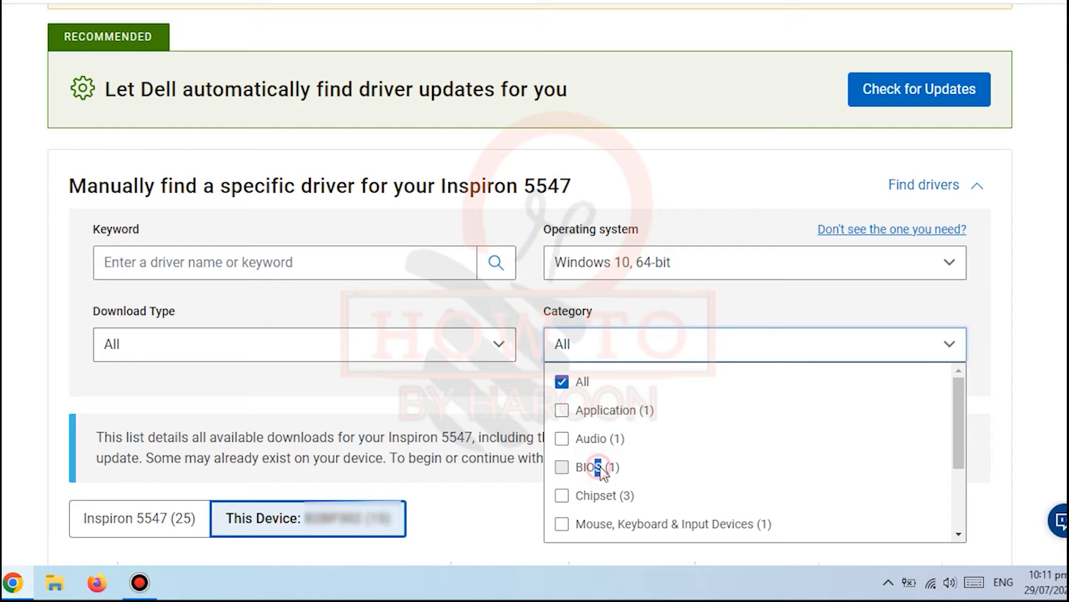
{"action": "left_click", "coordinate": [562, 467]}
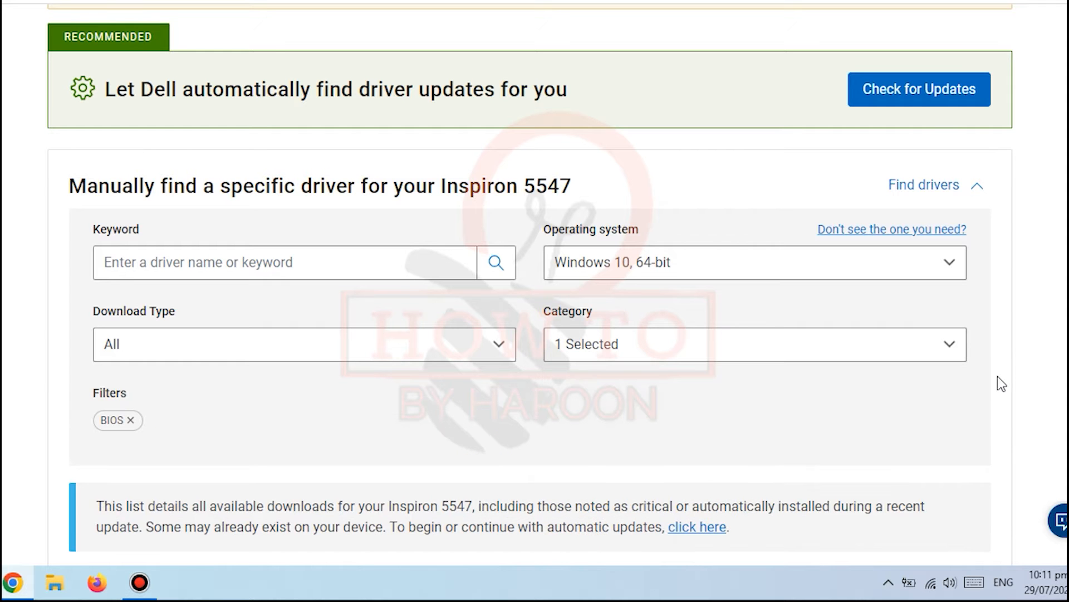
Expand the System BIOS entry to show the A13 update details
{"action": "scroll", "scroll_direction": "down", "scroll_amount": 3}
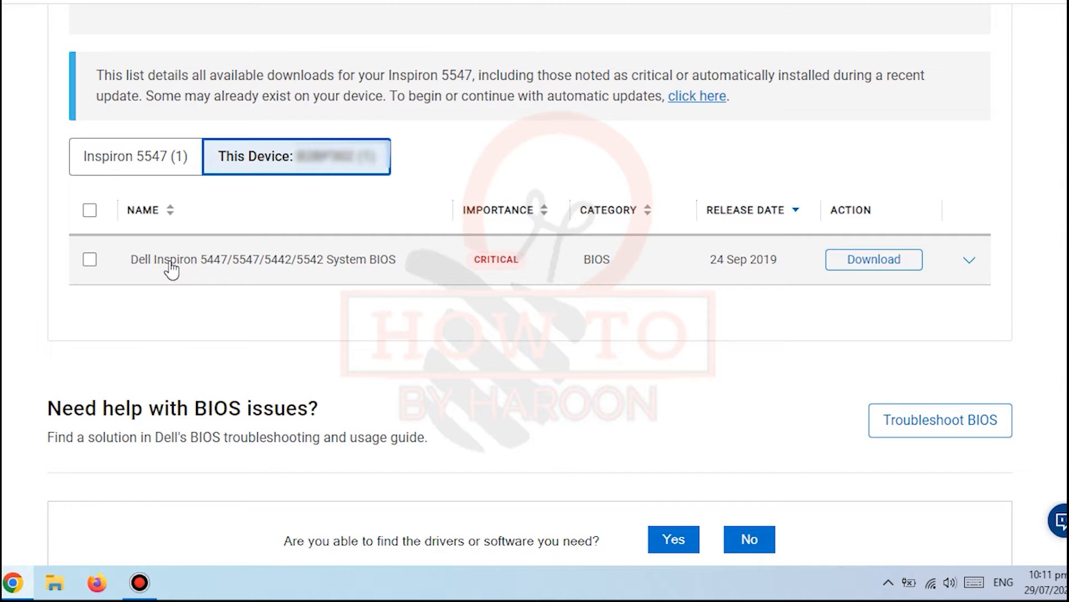
{"action": "left_click", "coordinate": [968, 260]}
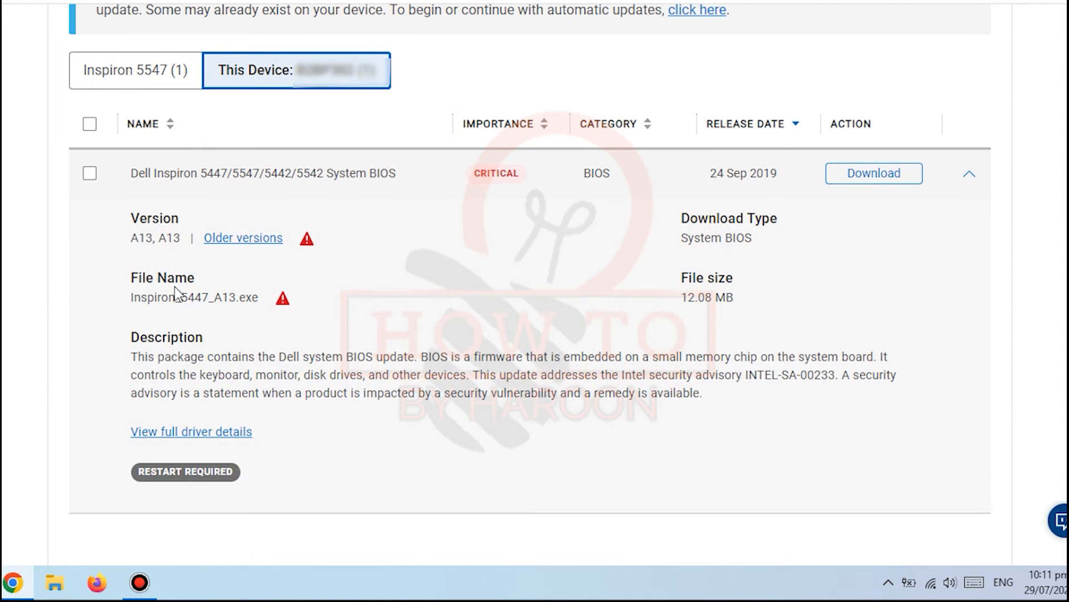
{"action": "mouse_move", "coordinate": [152, 239]}
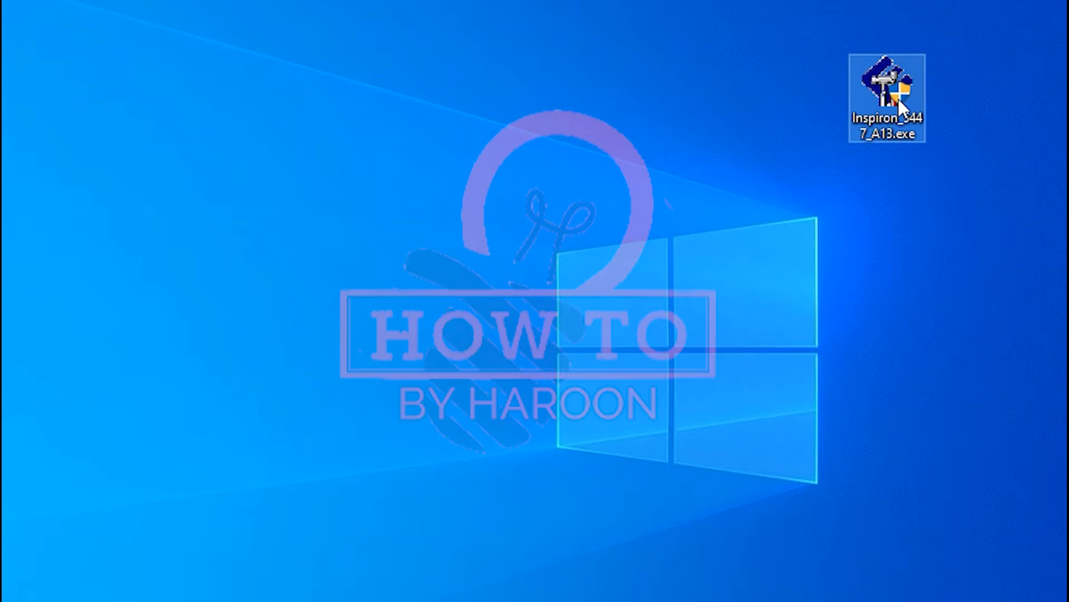
Launch the downloaded Inspiron A13 BIOS updater, which stops at the AC adapter and battery caution
{"action": "double_click", "coordinate": [885, 90]}
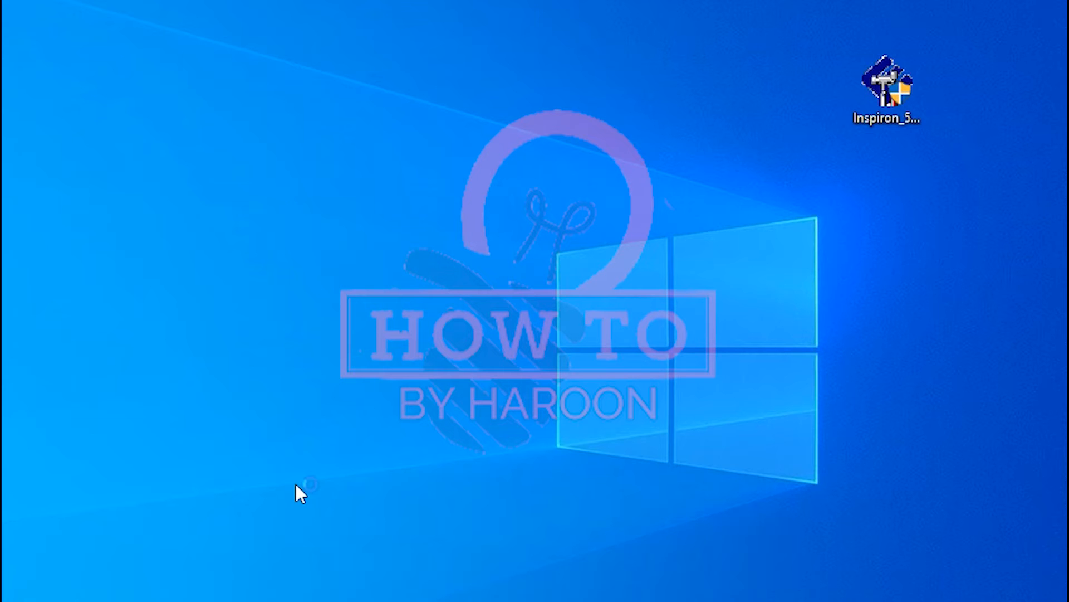
{"action": "double_click", "coordinate": [886, 81]}
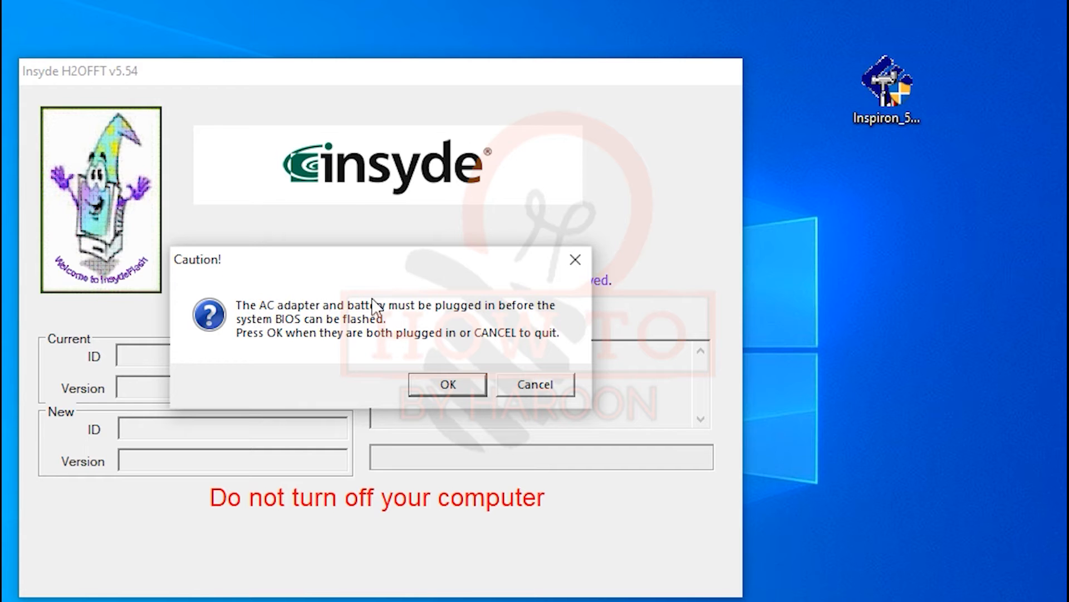
{"action": "mouse_move", "coordinate": [219, 327]}
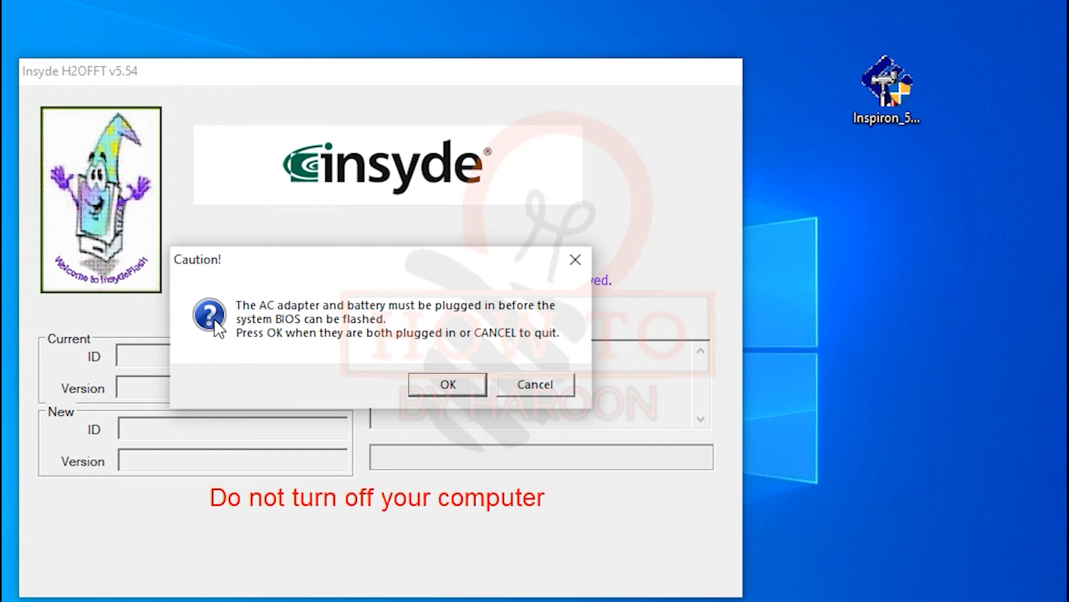
{"action": "mouse_move", "coordinate": [376, 324]}
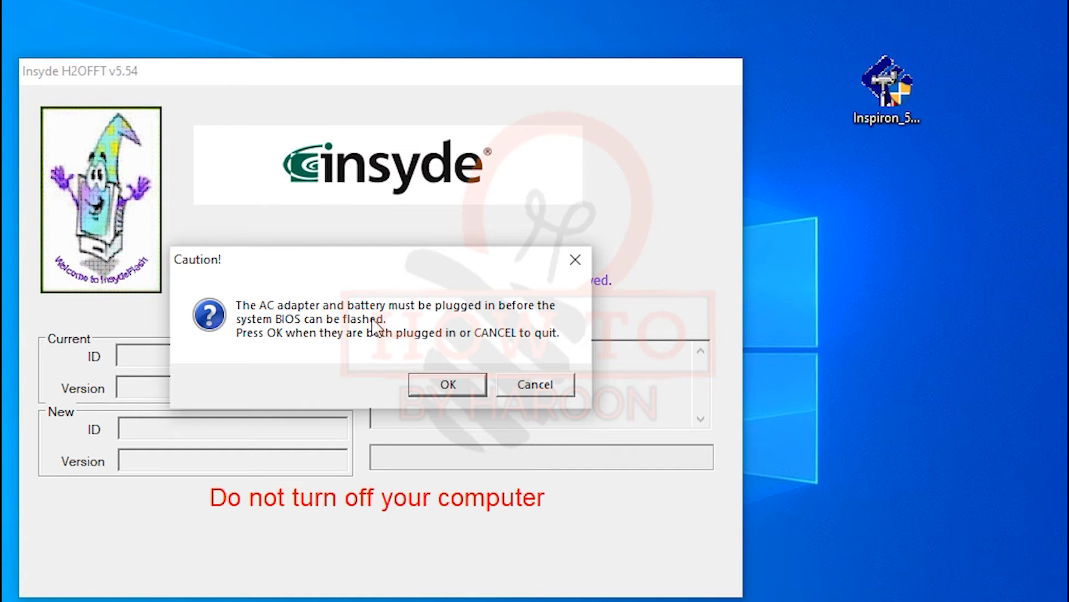
{"action": "mouse_move", "coordinate": [475, 400]}
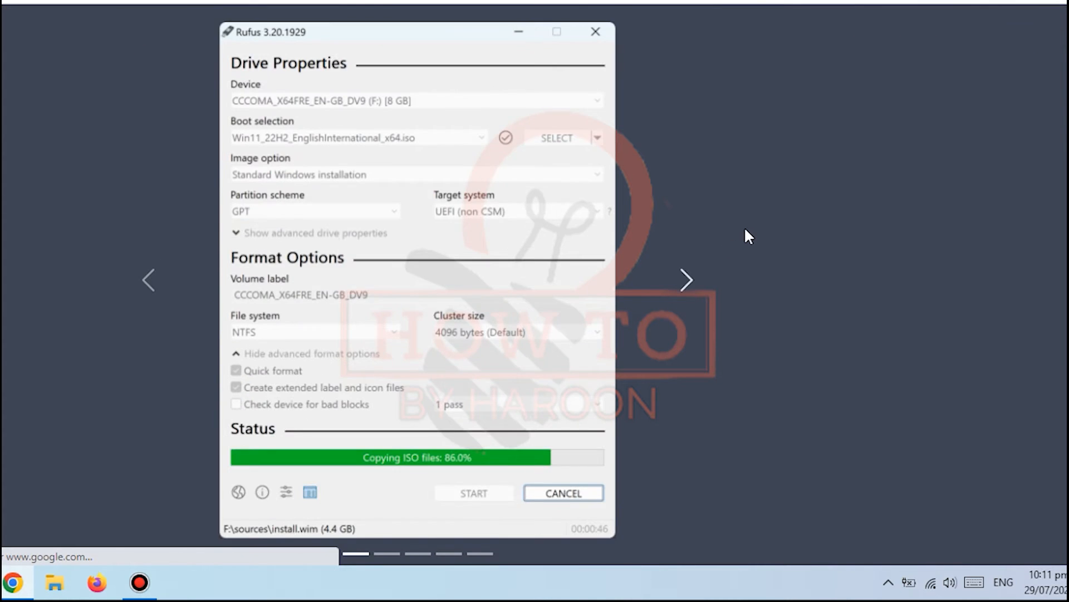
Scroll the Rufus homepage down to its description of making bootable USB drives
{"action": "scroll", "scroll_direction": "down", "scroll_amount": 3}
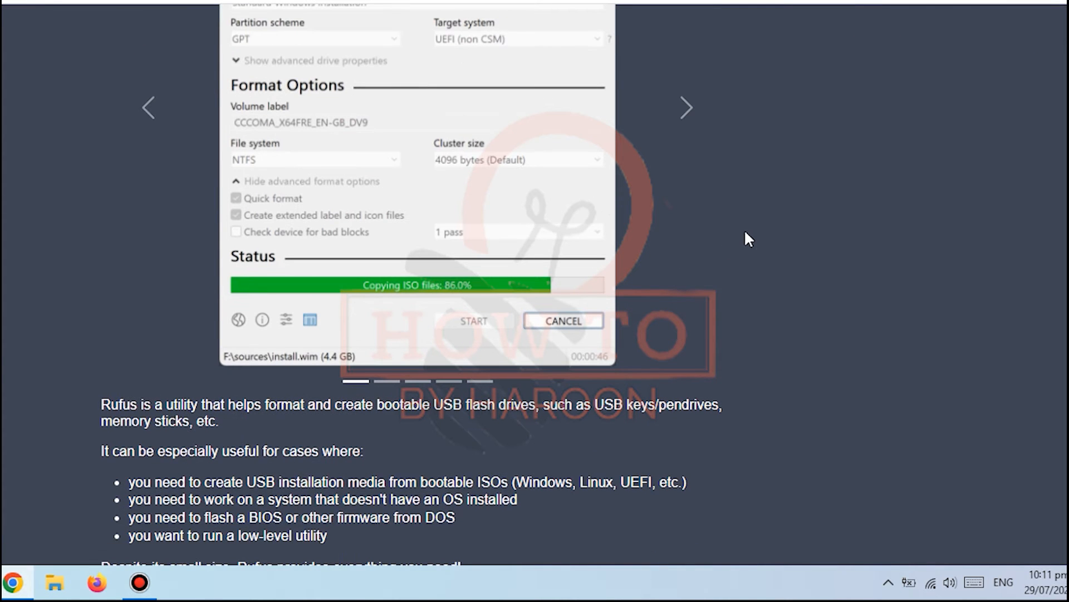
{"action": "scroll", "scroll_direction": "down", "scroll_amount": 3}
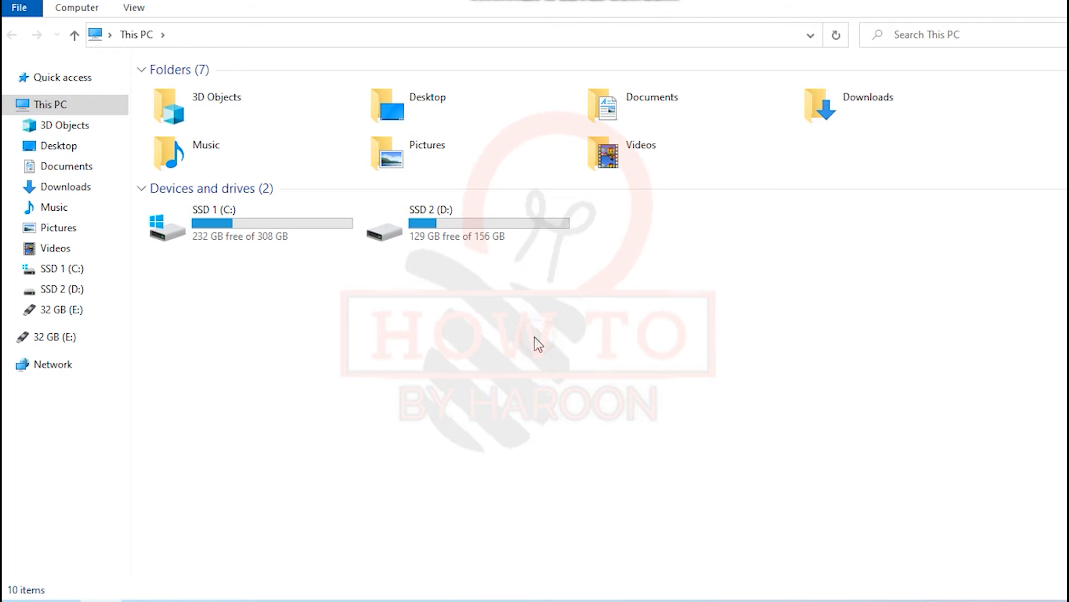
Refresh This PC so the 32 GB (E:) USB drive appears, then bring up its action menu
{"action": "right_click", "coordinate": [536, 343]}
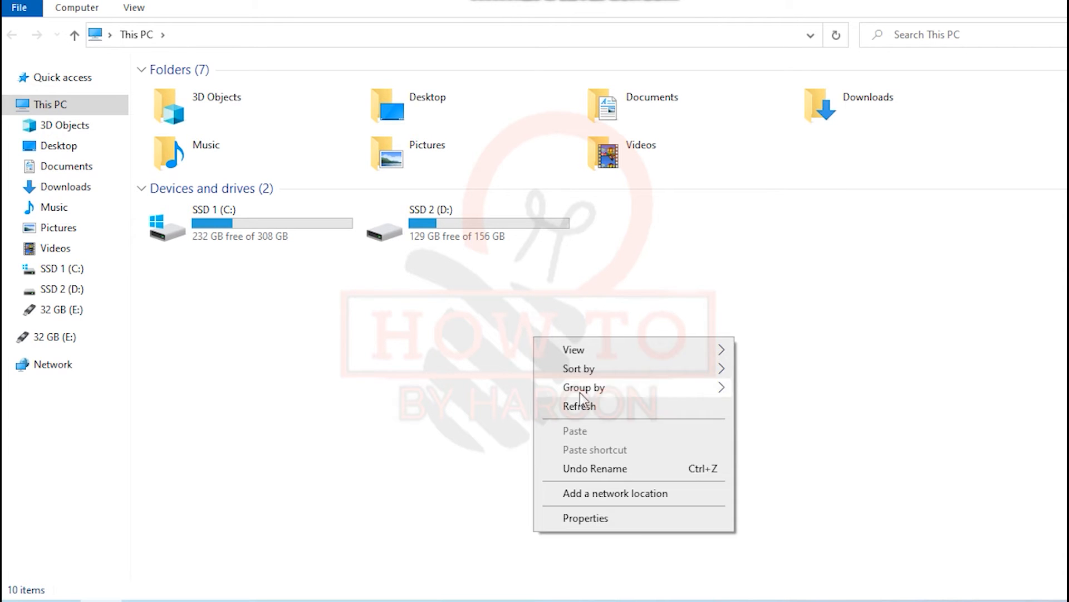
{"action": "left_click", "coordinate": [579, 406]}
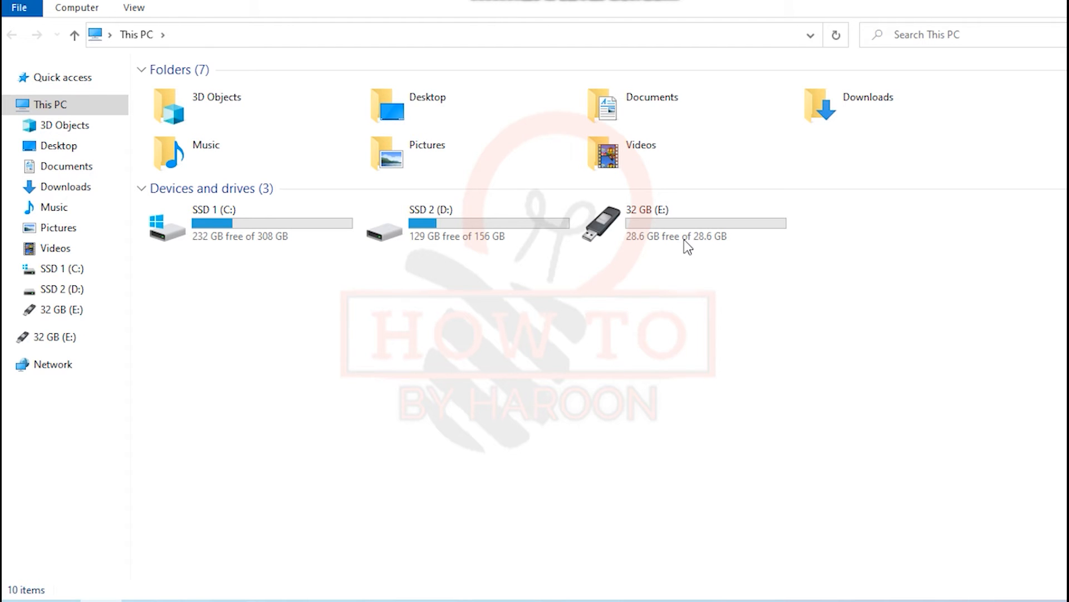
{"action": "left_click", "coordinate": [671, 225]}
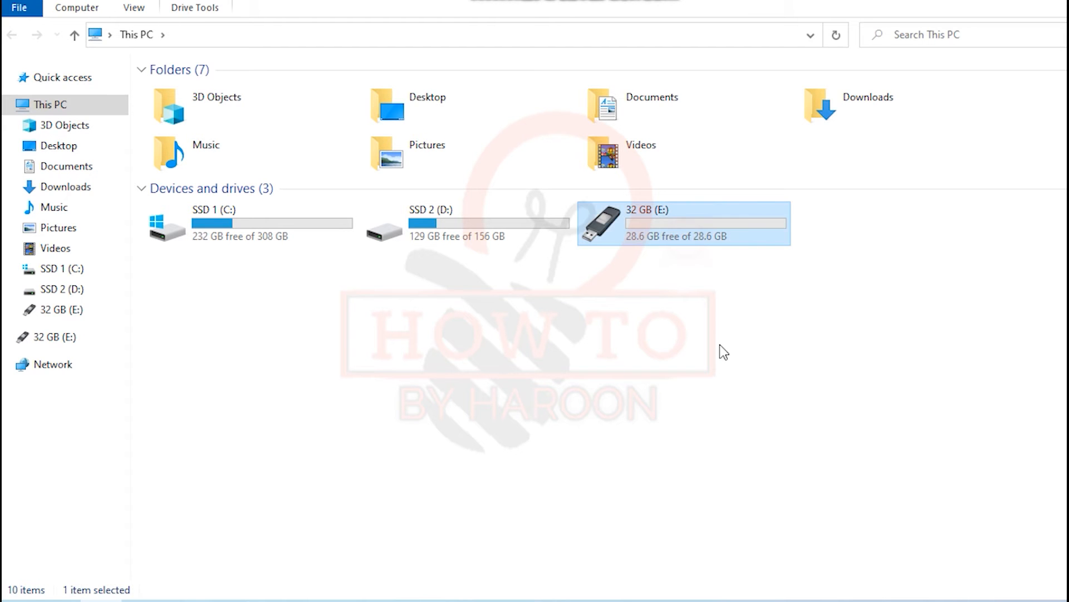
{"action": "mouse_move", "coordinate": [755, 228]}
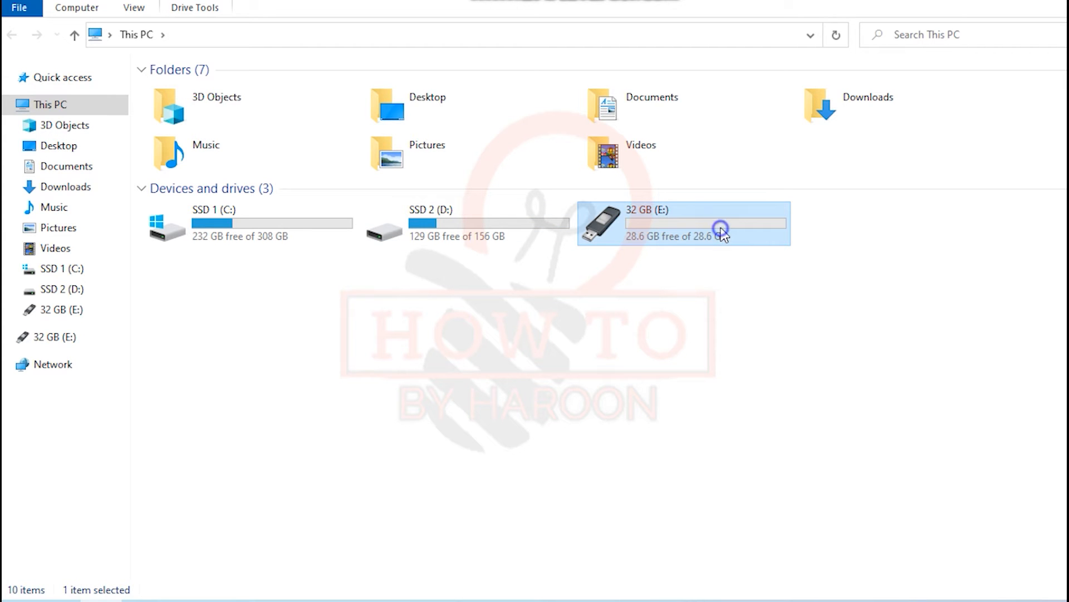
{"action": "right_click", "coordinate": [721, 229]}
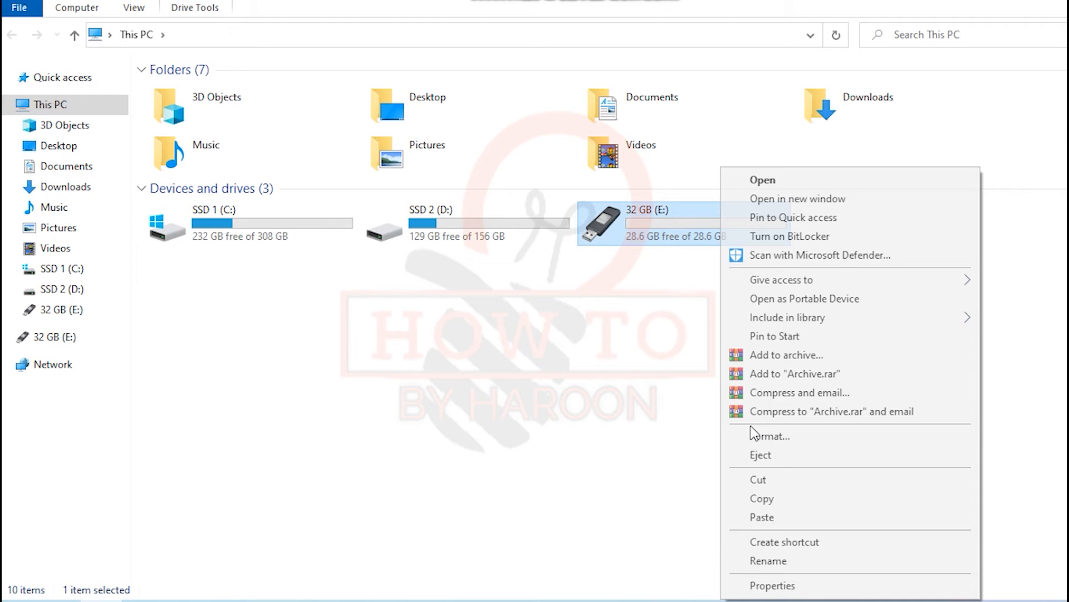
{"action": "mouse_move", "coordinate": [782, 473]}
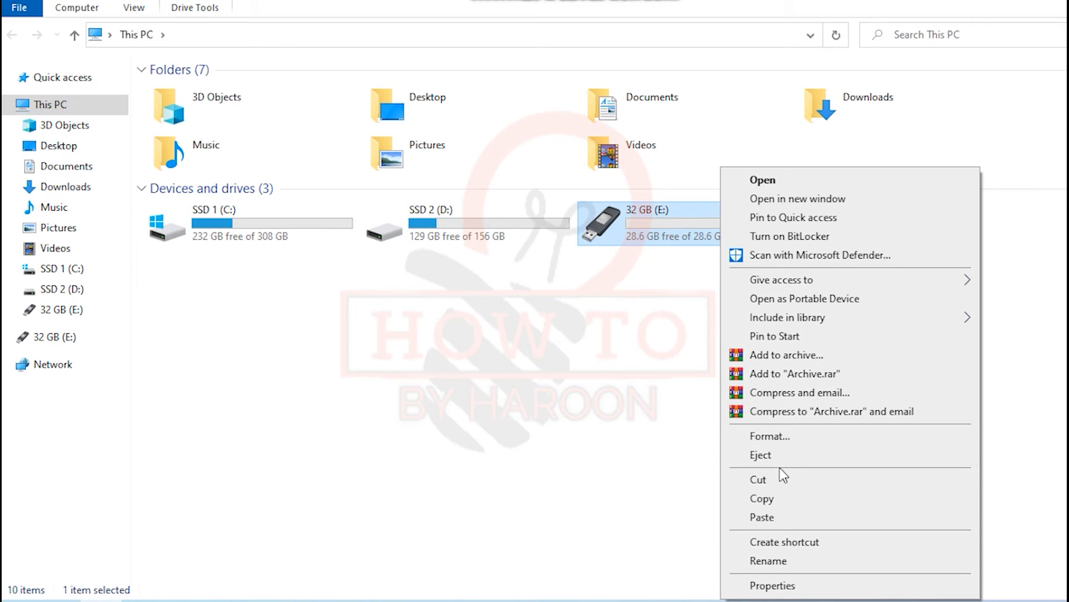
{"action": "mouse_move", "coordinate": [582, 460]}
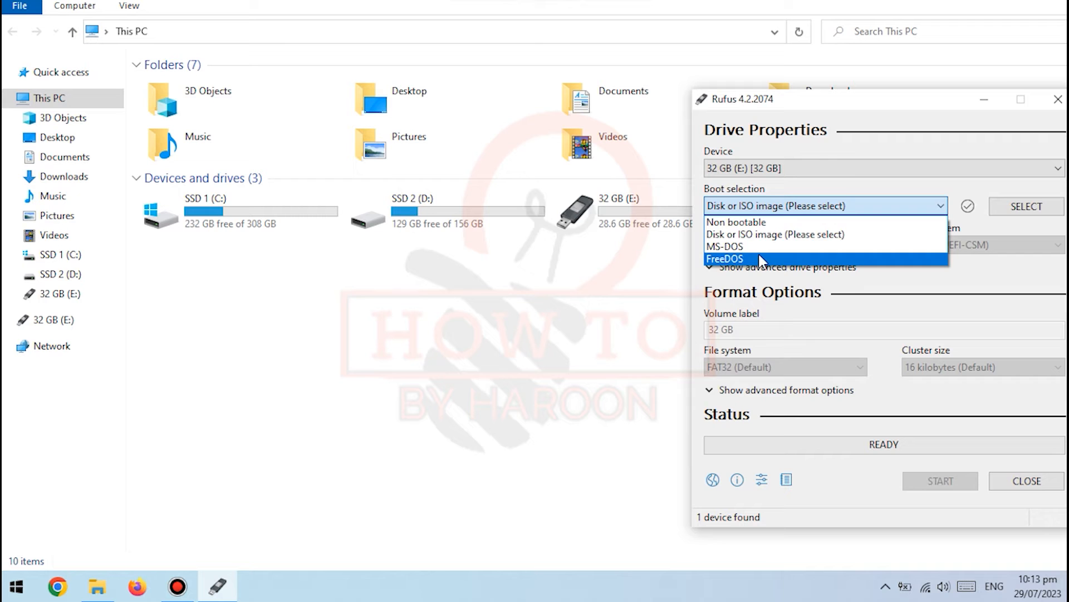
Set the USB drive to boot FreeDOS with a 32 kilobyte cluster size
{"action": "left_click", "coordinate": [724, 259]}
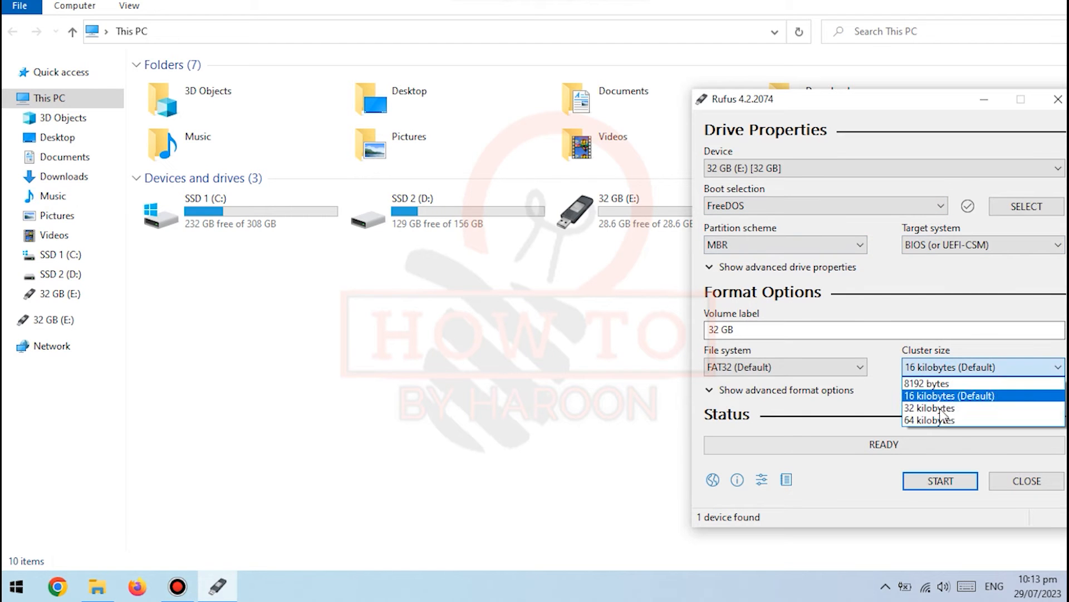
{"action": "mouse_move", "coordinate": [942, 408]}
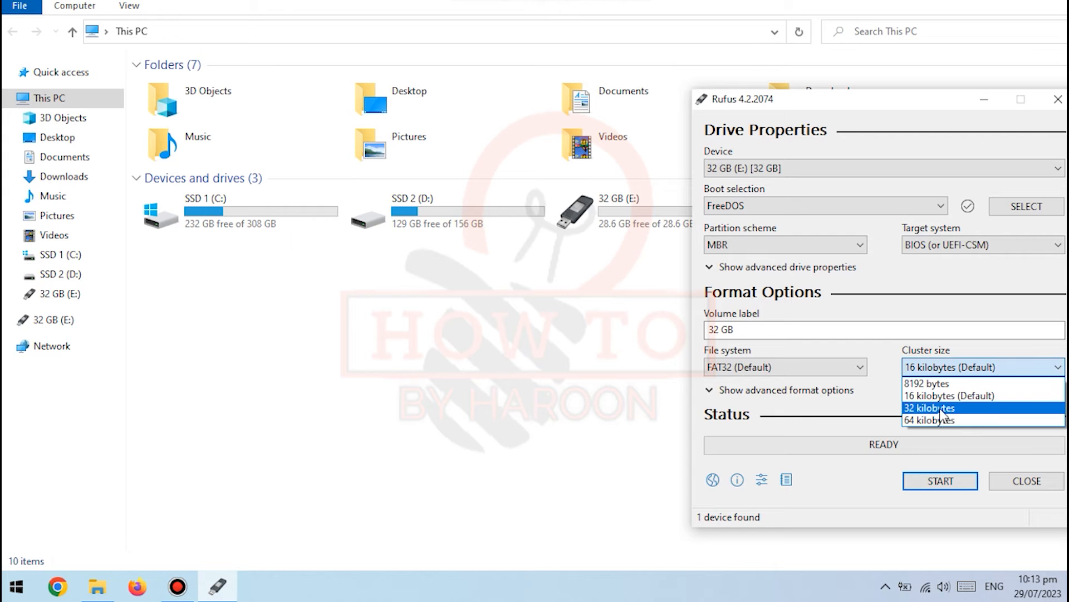
{"action": "left_click", "coordinate": [928, 408]}
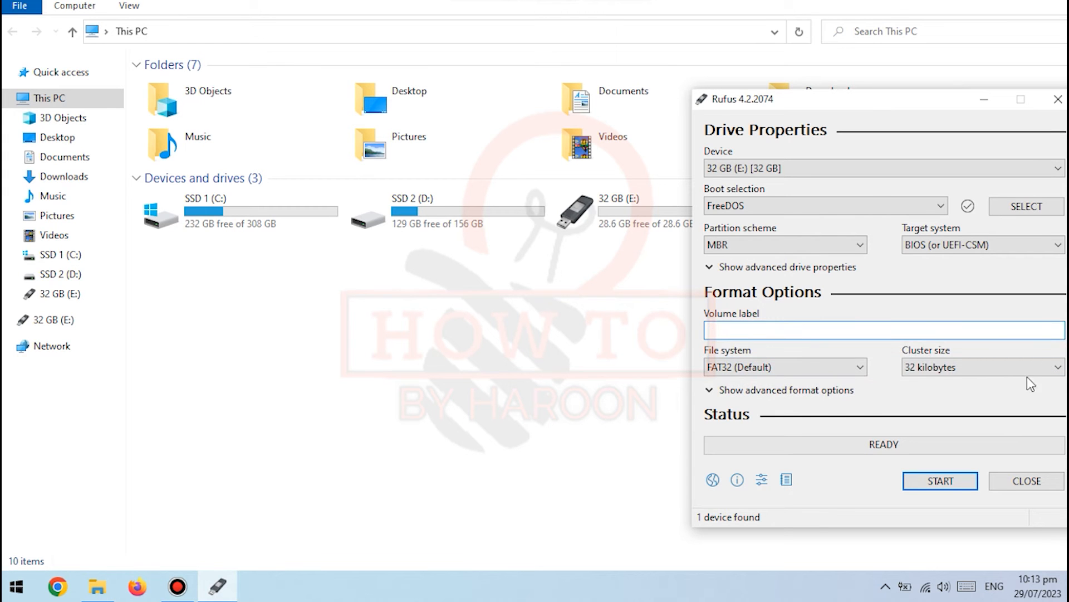
Start writing FreeDOS to the drive, accepting that all data will be destroyed
{"action": "left_click", "coordinate": [940, 480]}
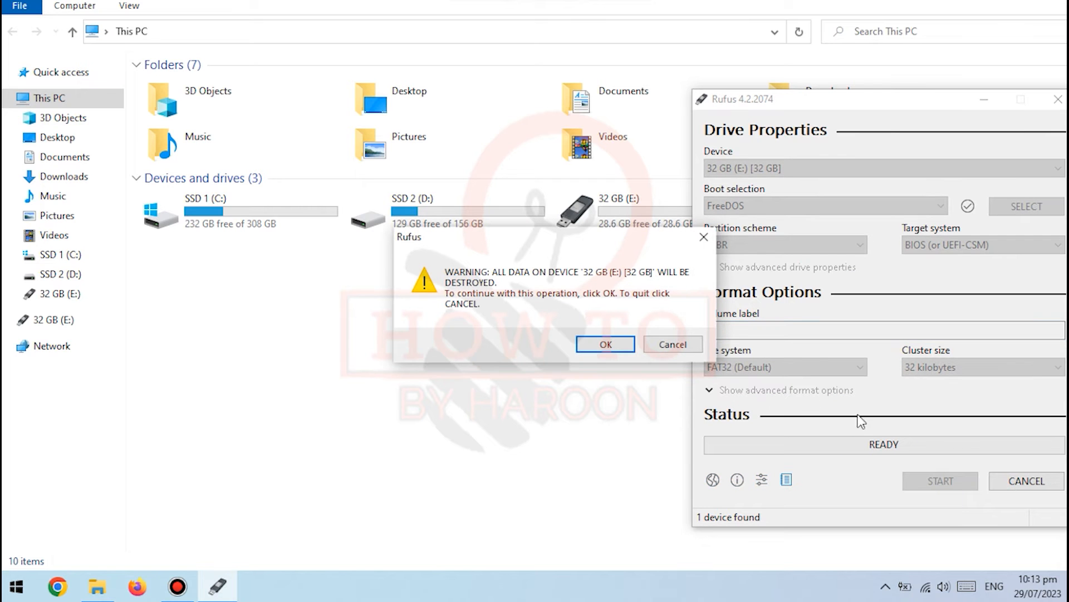
{"action": "mouse_move", "coordinate": [466, 301]}
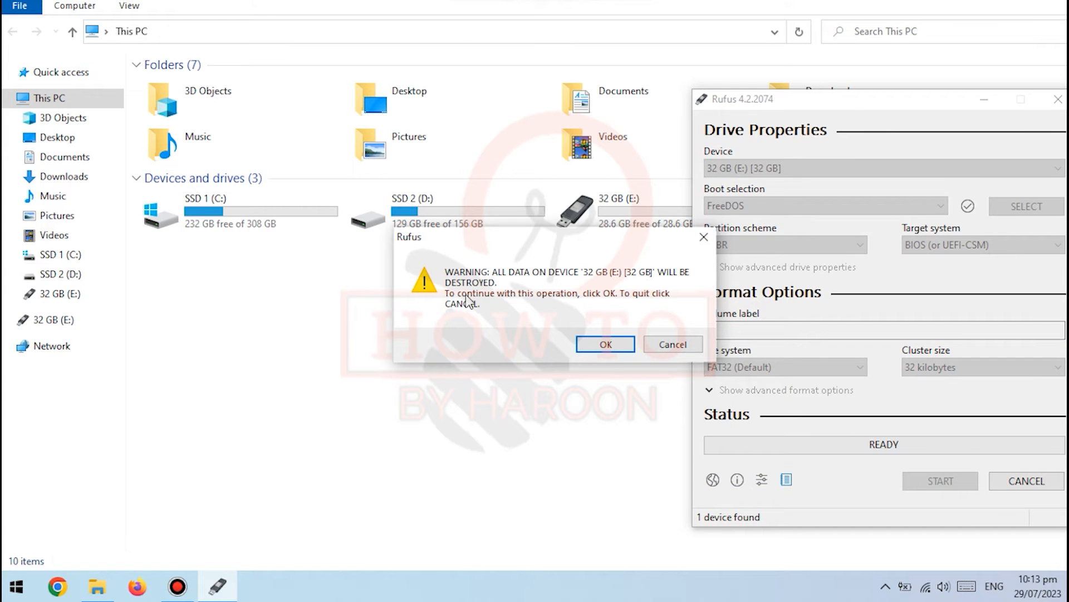
{"action": "mouse_move", "coordinate": [453, 297]}
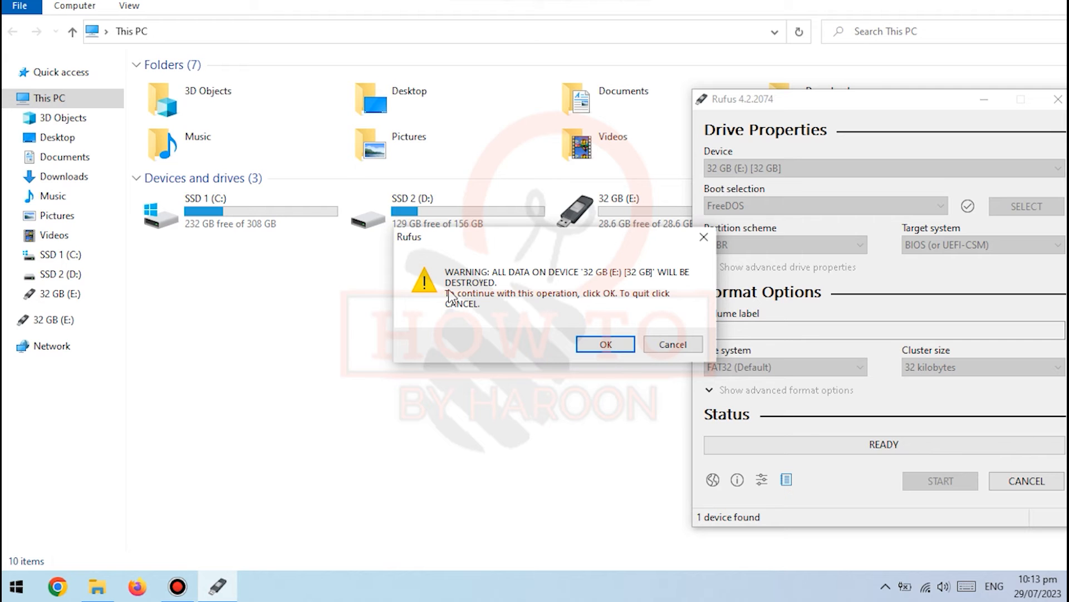
{"action": "mouse_move", "coordinate": [659, 272]}
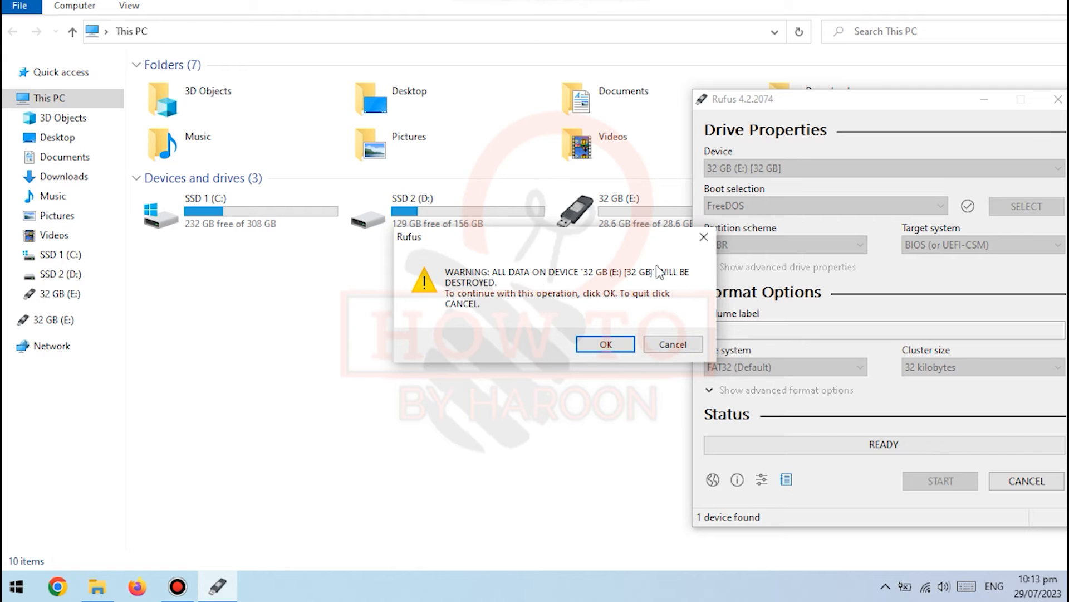
{"action": "mouse_move", "coordinate": [576, 276]}
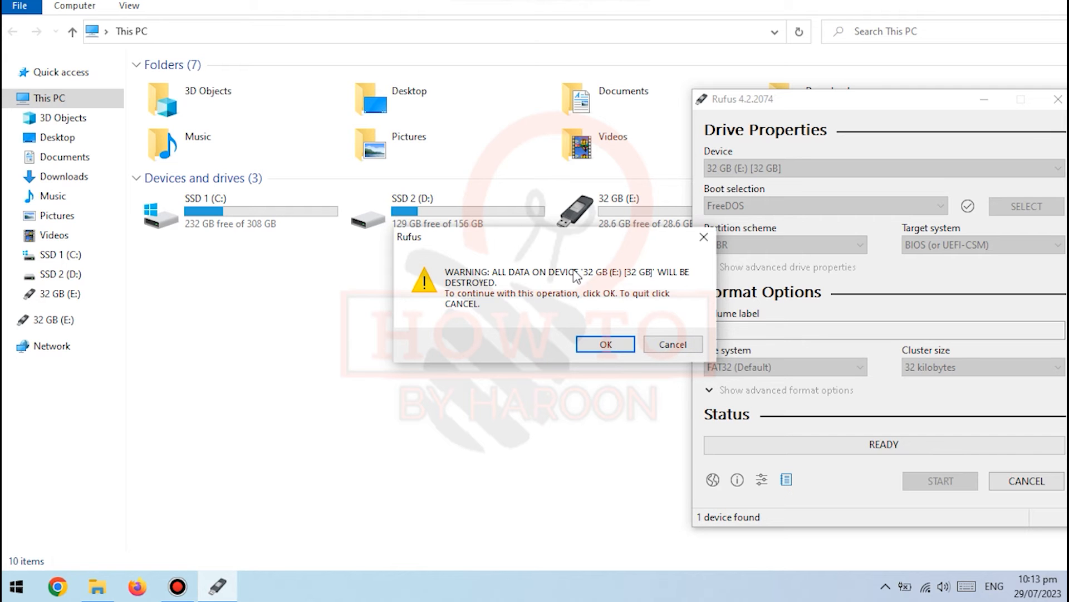
{"action": "mouse_move", "coordinate": [541, 297]}
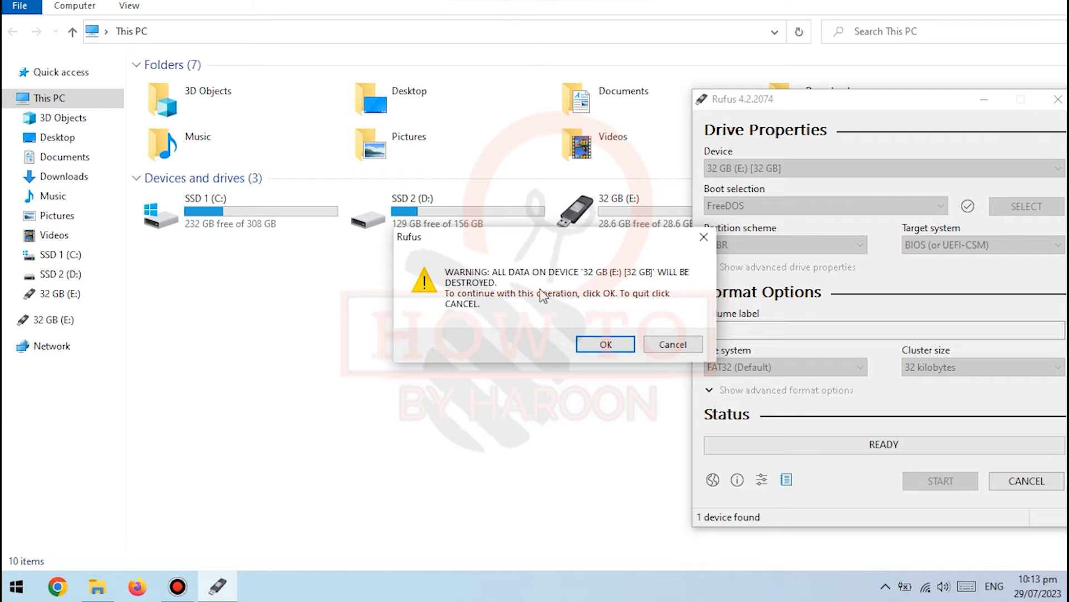
{"action": "left_click", "coordinate": [604, 343]}
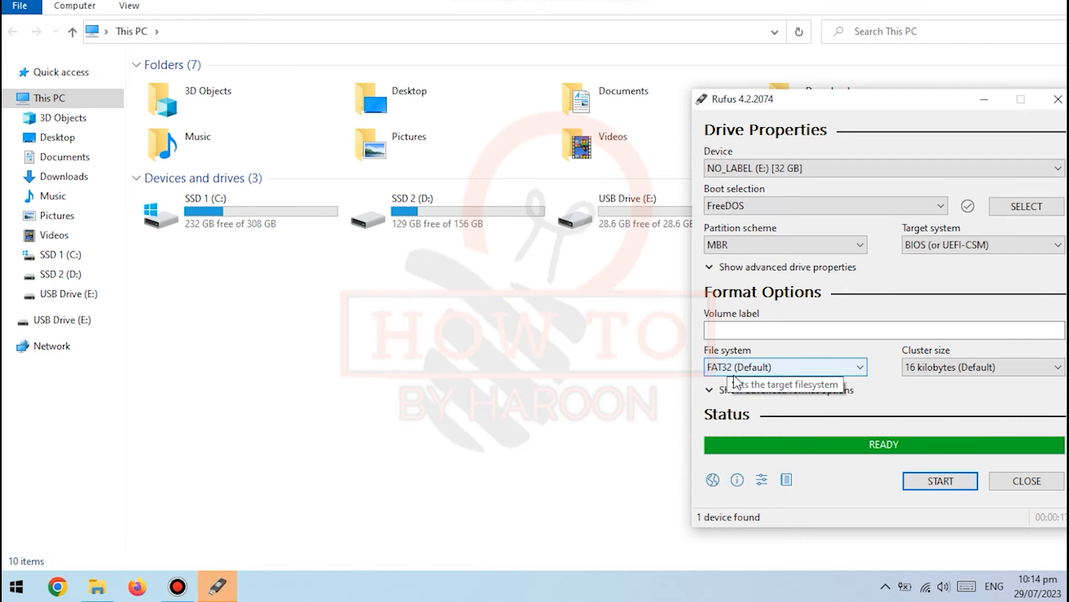
{"action": "mouse_move", "coordinate": [994, 470]}
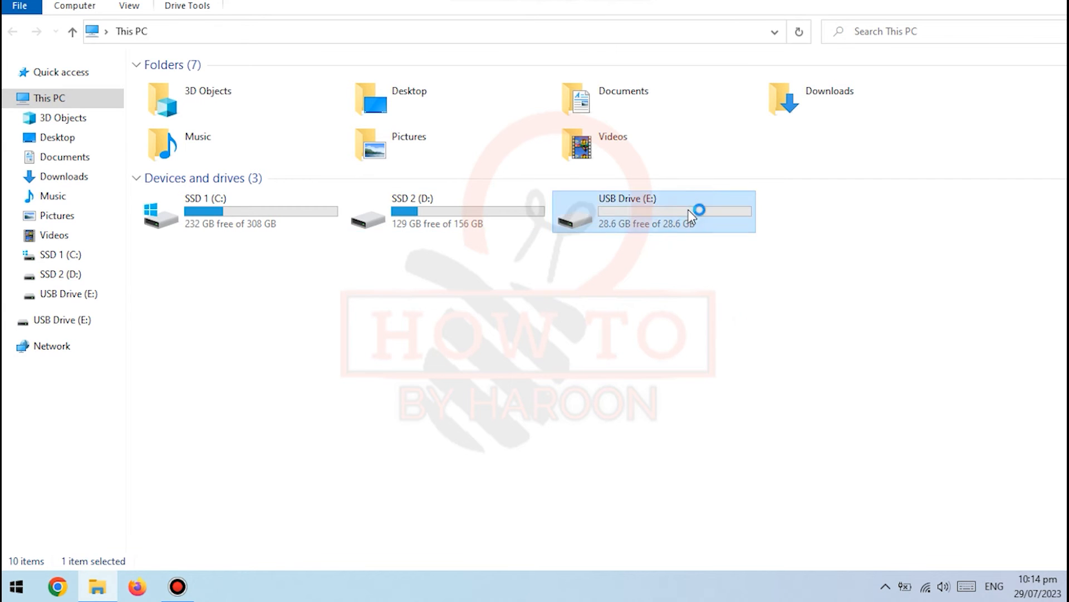
Paste the Inspiron_5547_A13.exe BIOS file onto the USB drive (E:)
{"action": "double_click", "coordinate": [648, 212]}
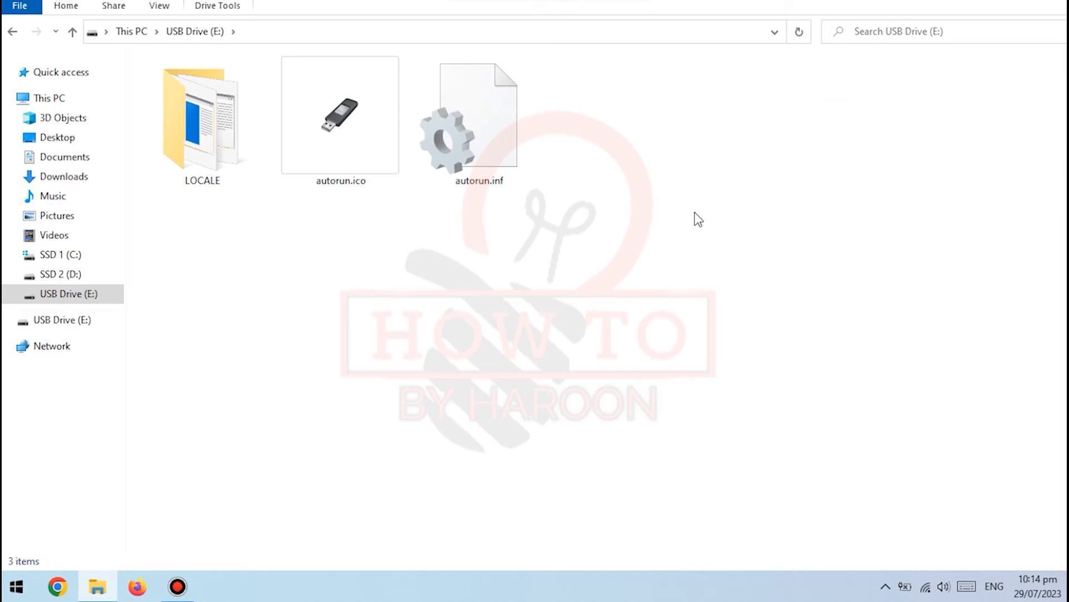
{"action": "right_click", "coordinate": [697, 220]}
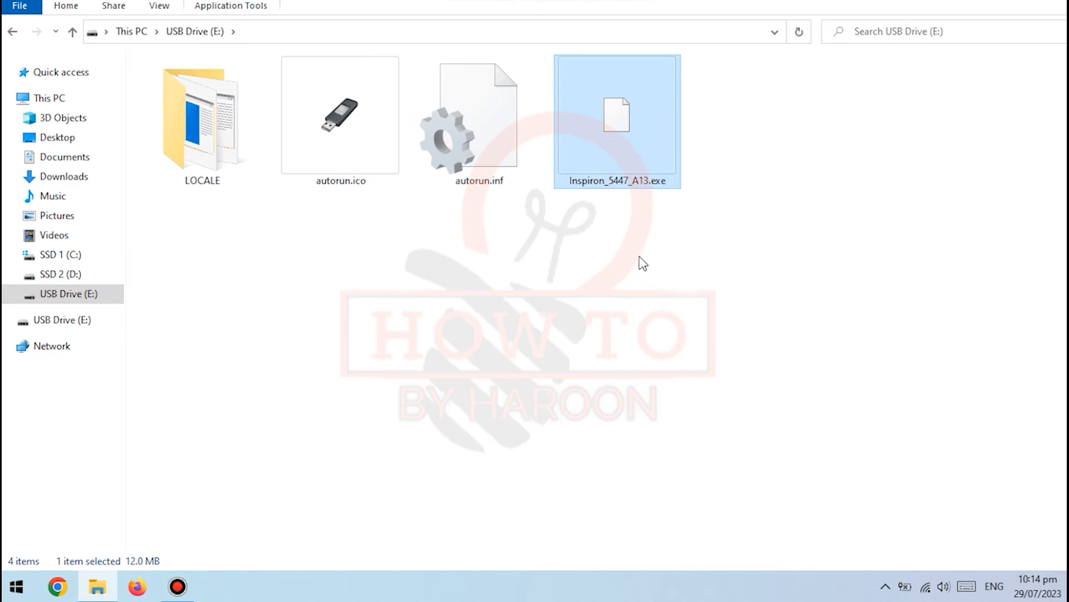
Begin renaming the Inspiron_5547_A13.exe file on the drive
{"action": "right_click", "coordinate": [616, 119]}
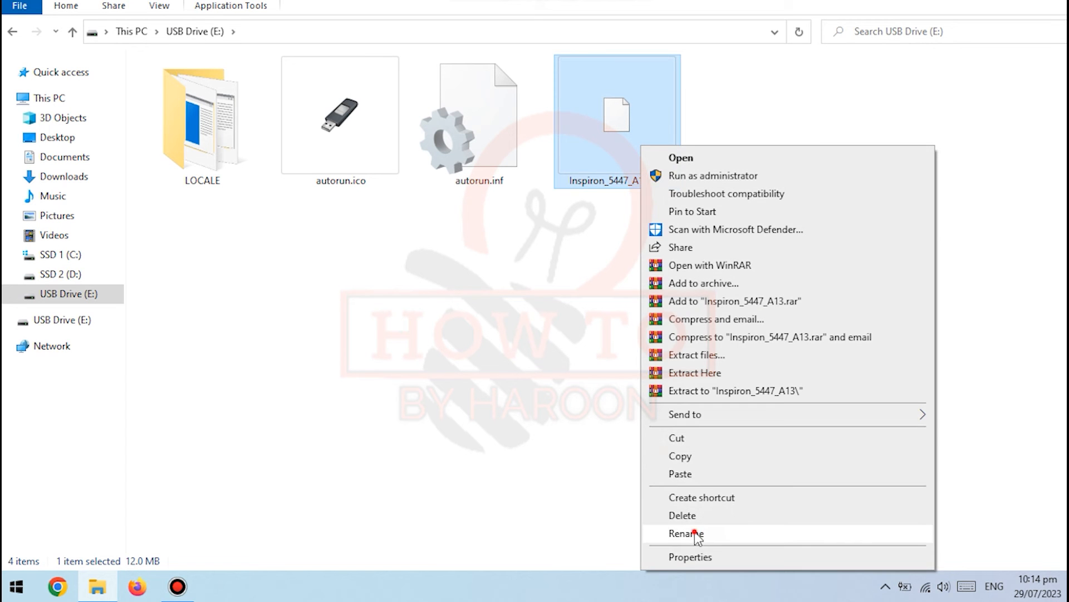
{"action": "left_click", "coordinate": [685, 533]}
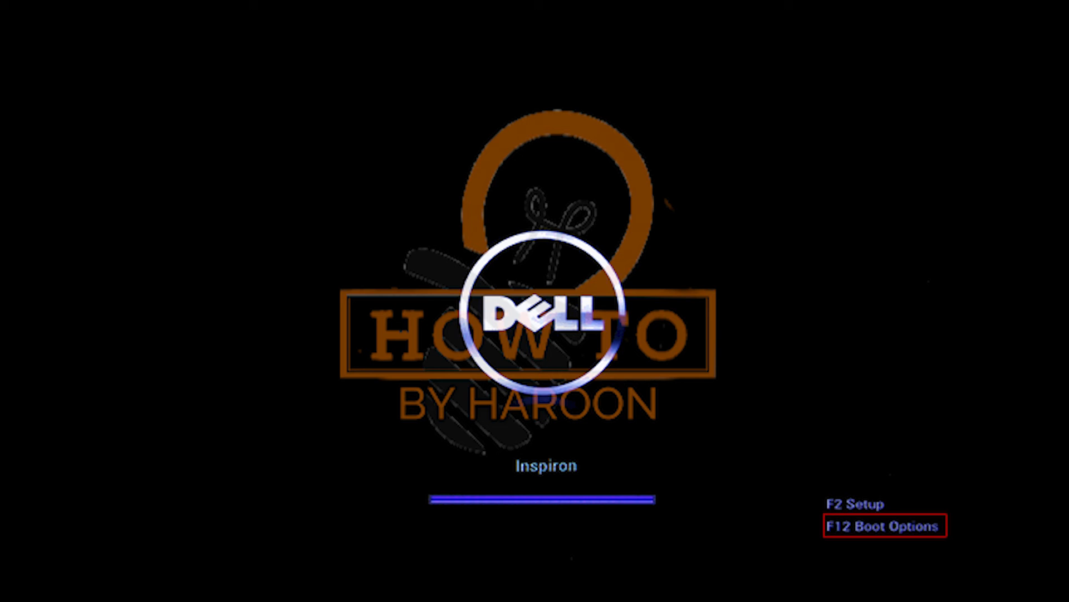
Boot the laptop from the USB storage device via the F12 boot options
{"action": "key", "text": "F12"}
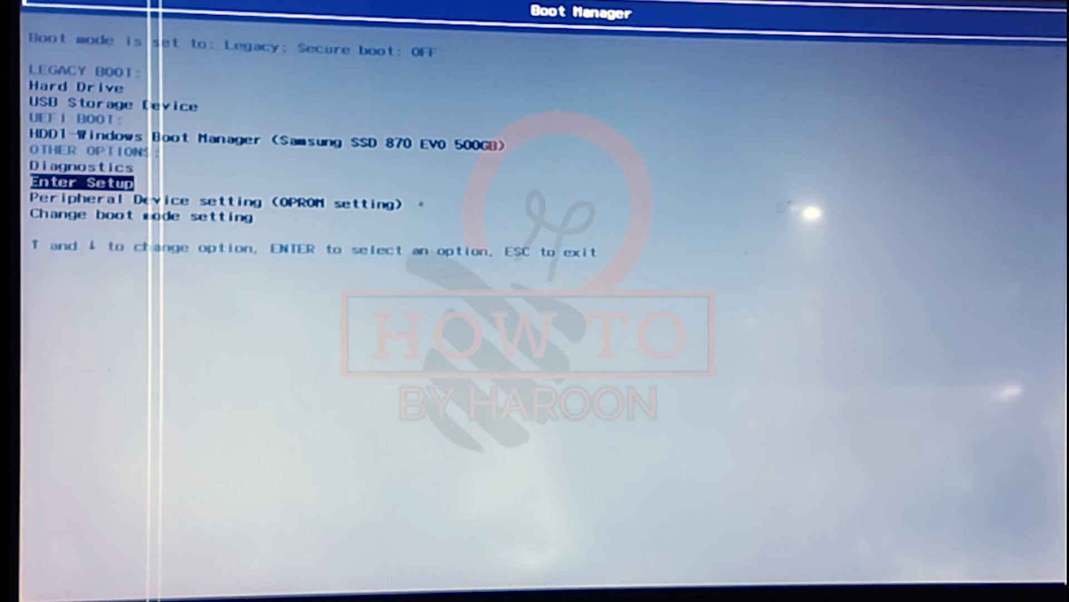
{"action": "key", "text": "Up"}
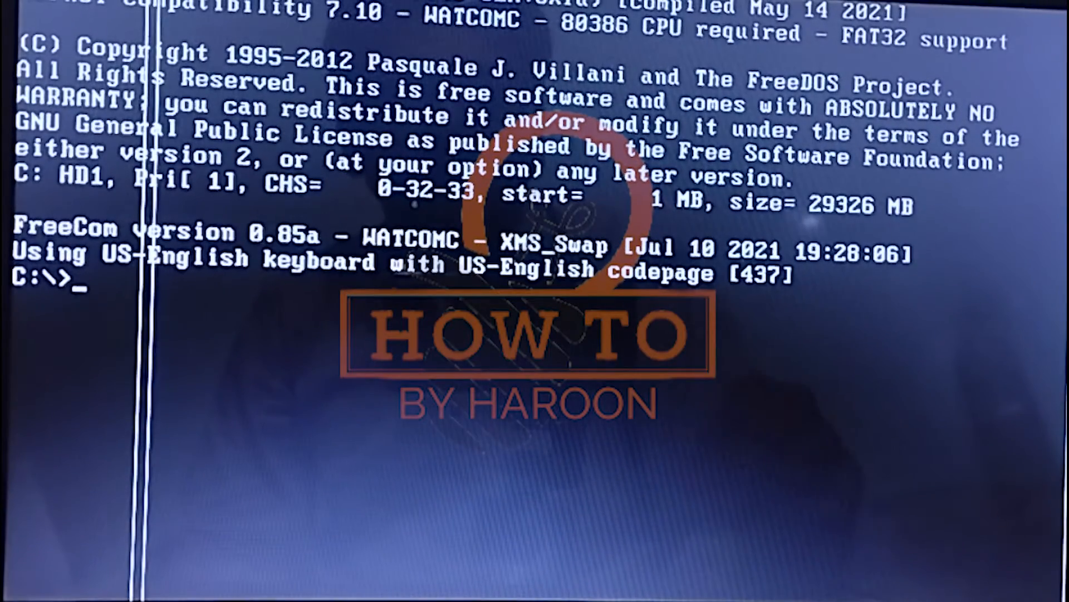
List the drive's files with dir, then begin the update.exe command
{"action": "type", "text": "di"}
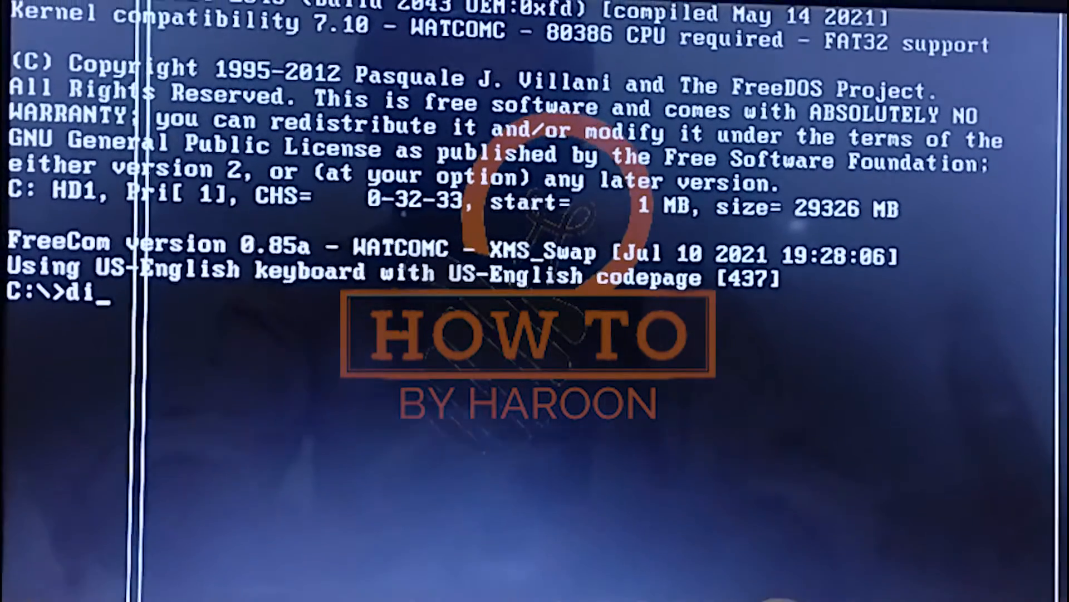
{"action": "key", "text": "Return"}
{"action": "type", "text": "update."}
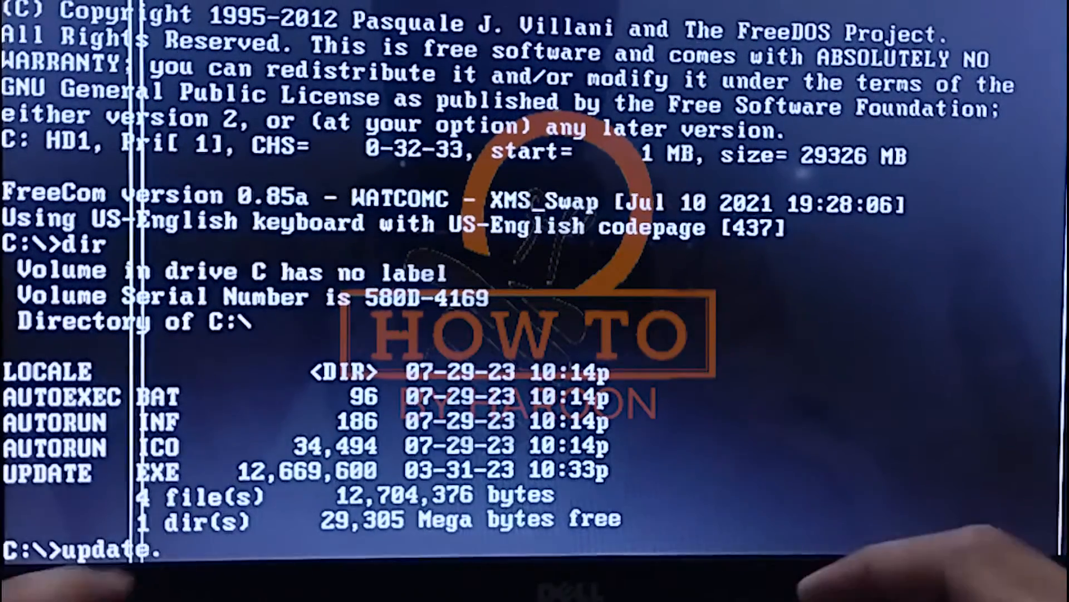
{"action": "type", "text": "exe"}
{"action": "type", "text": "upd"}
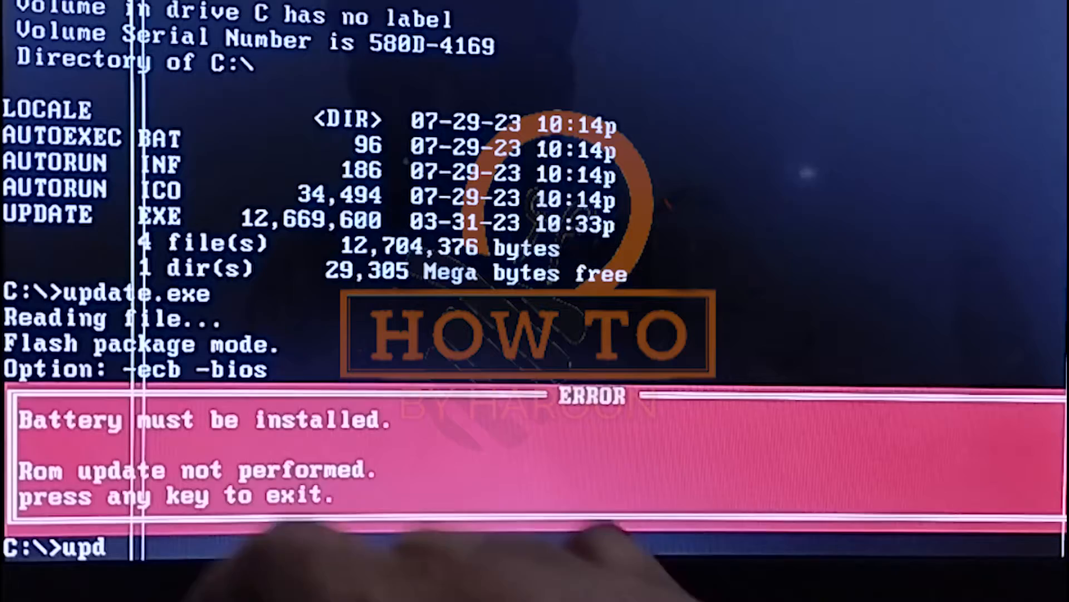
Run update.exe /forceit at the FreeDOS prompt, which is rejected as an invalid command
{"action": "type", "text": "ate.exe"}
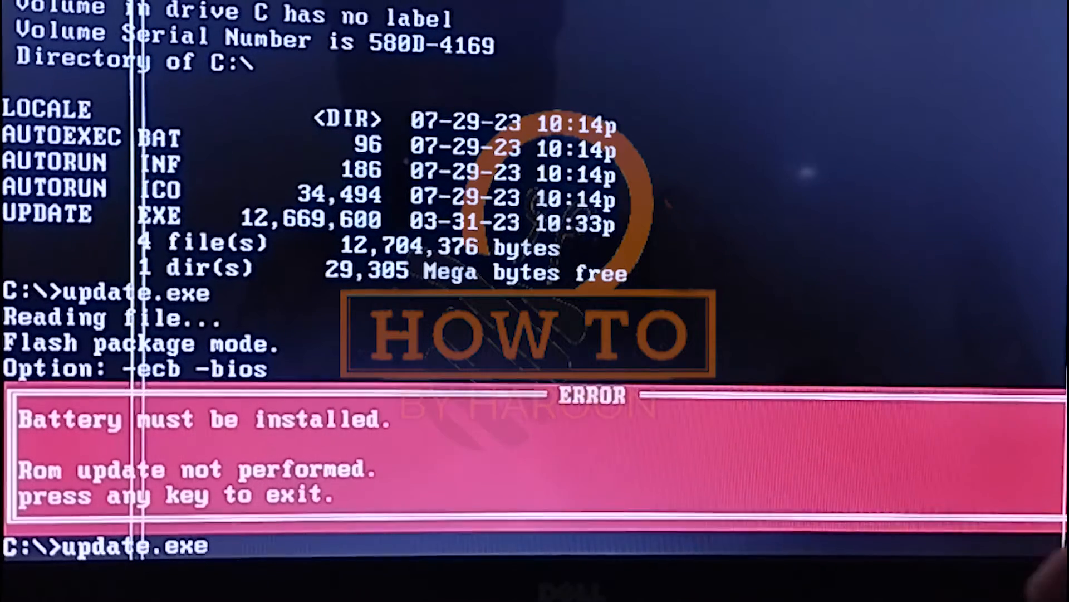
{"action": "type", "text": "/"}
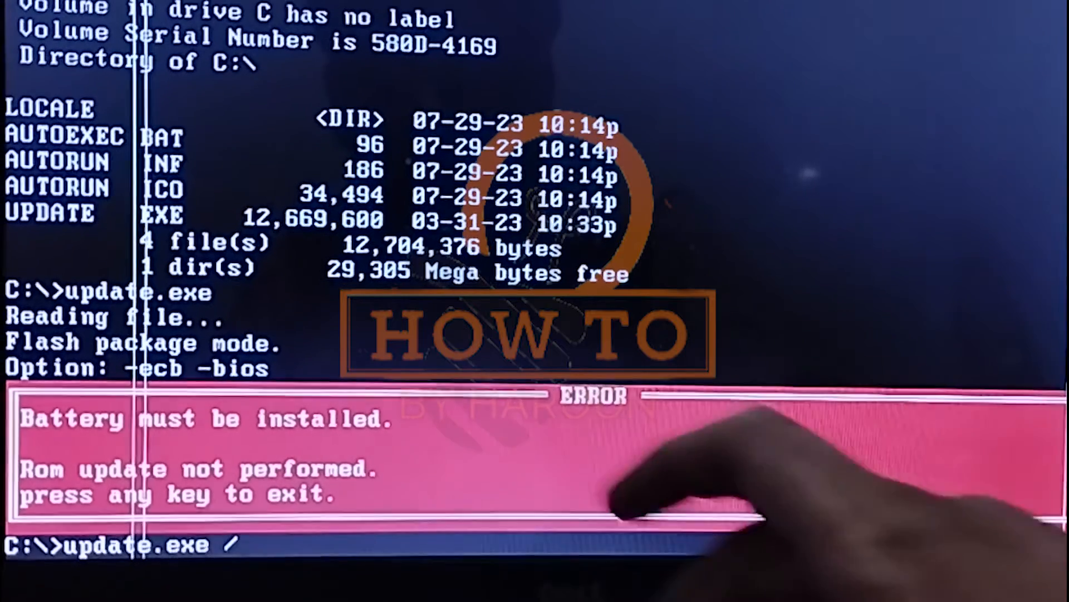
{"action": "type", "text": "f"}
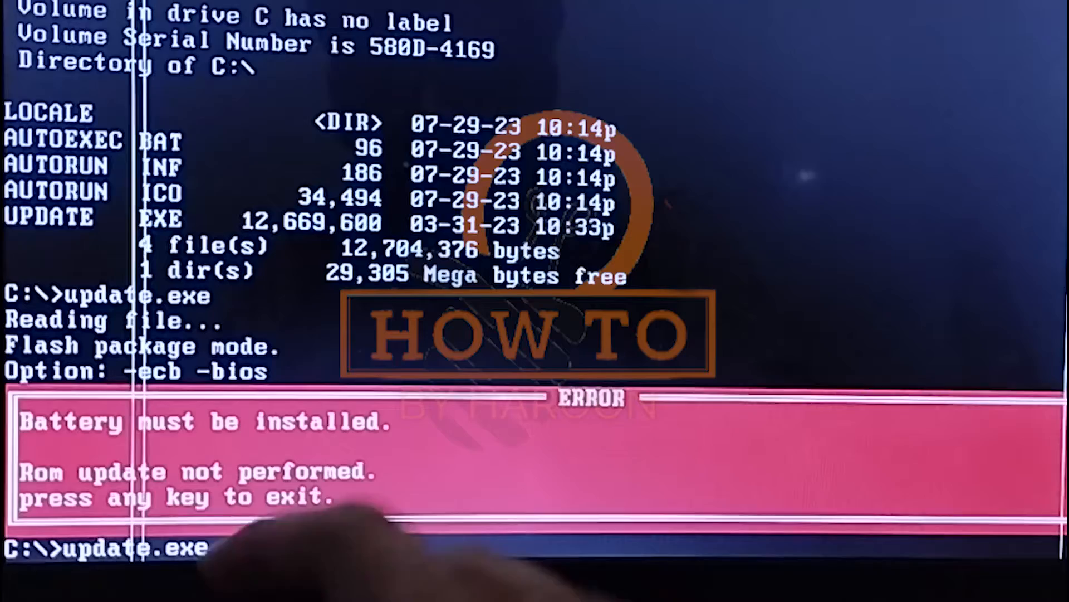
{"action": "type", "text": "/forceit"}
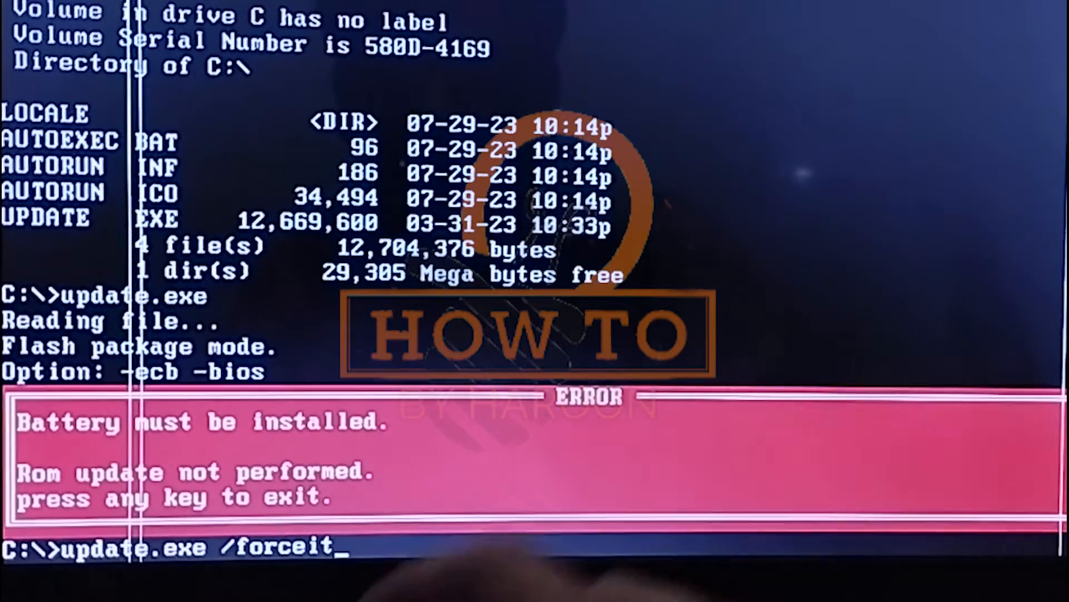
{"action": "key", "text": "Return"}
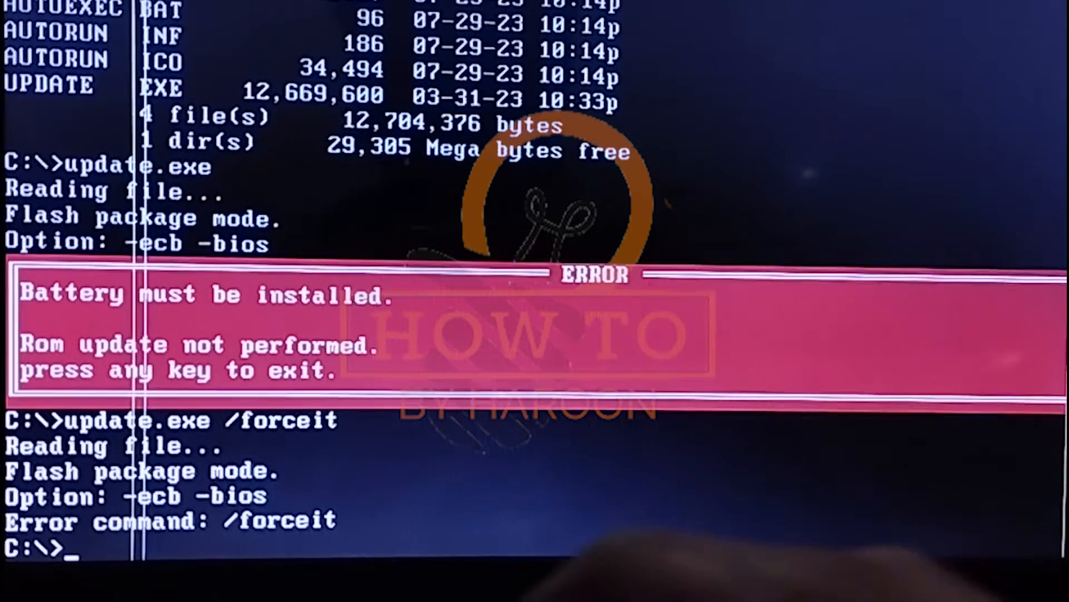
Enter the command update.exe -forceit at the prompt without running it yet
{"action": "type", "text": "upd"}
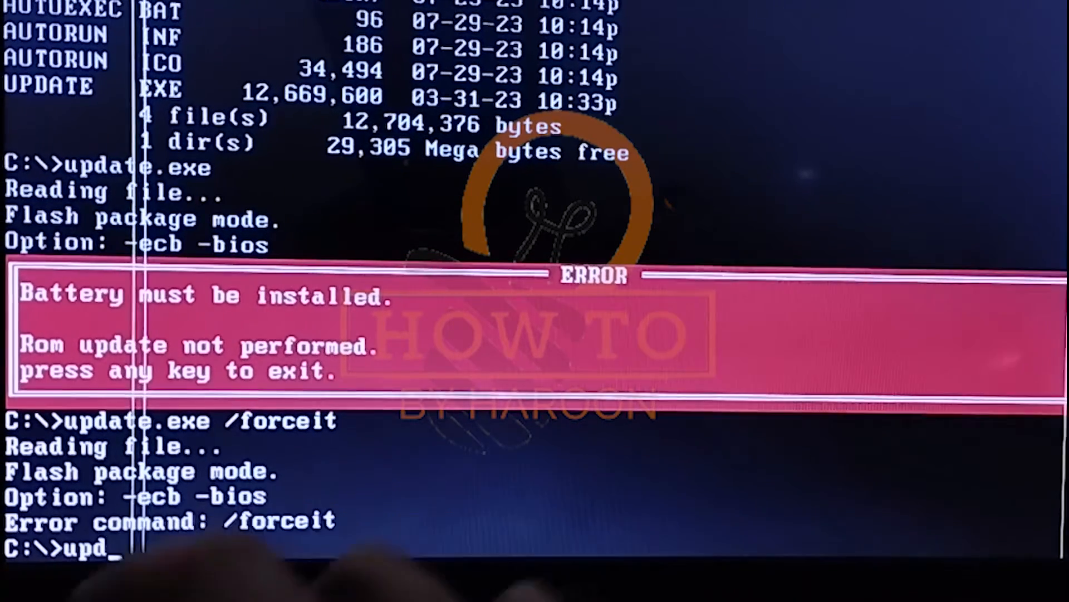
{"action": "type", "text": "ate."}
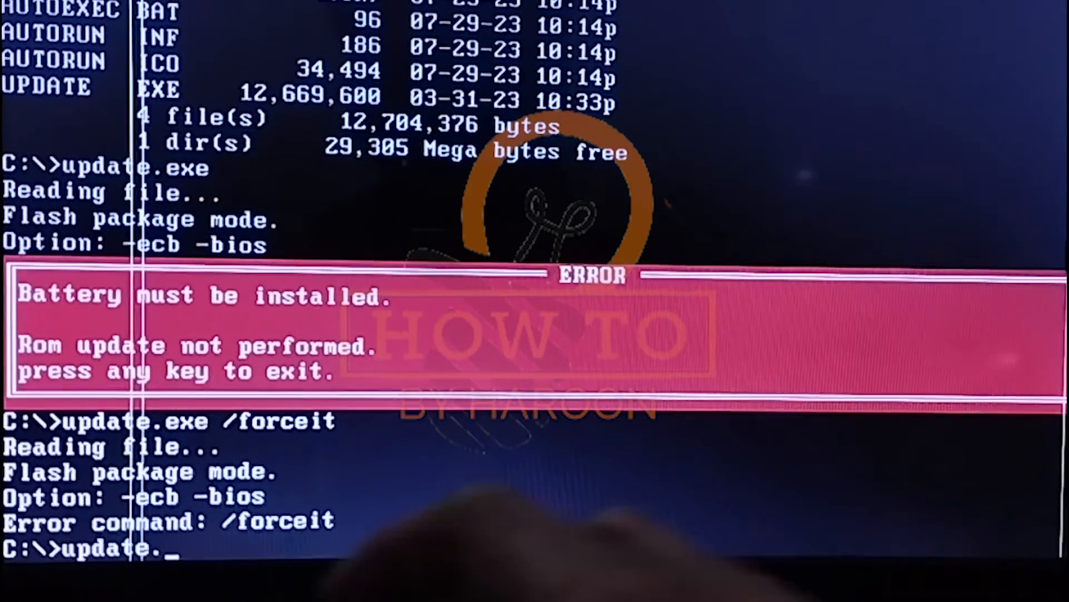
{"action": "type", "text": "exe"}
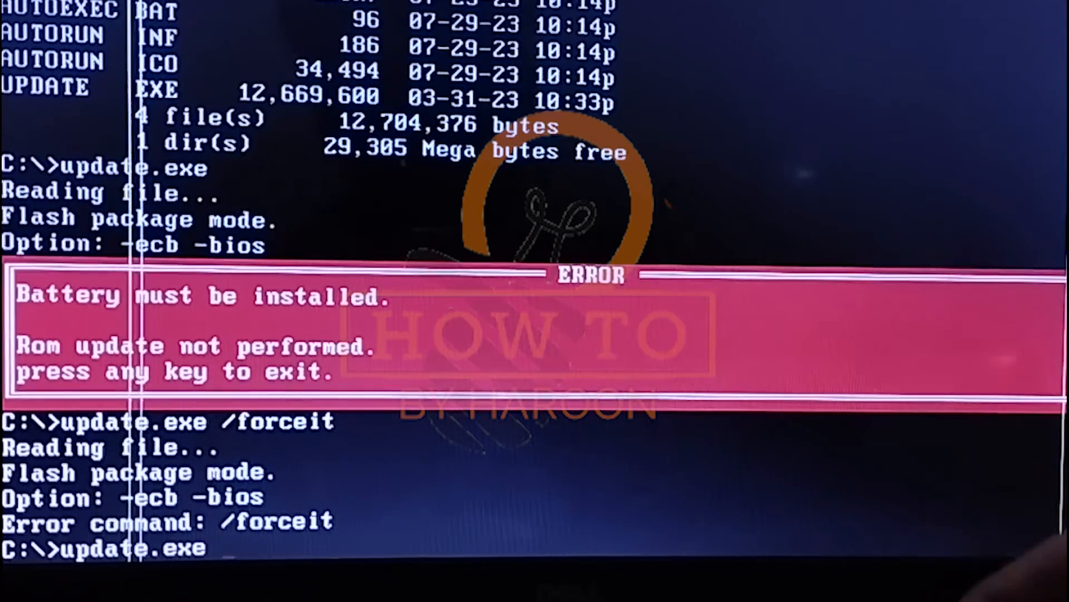
{"action": "type", "text": "-"}
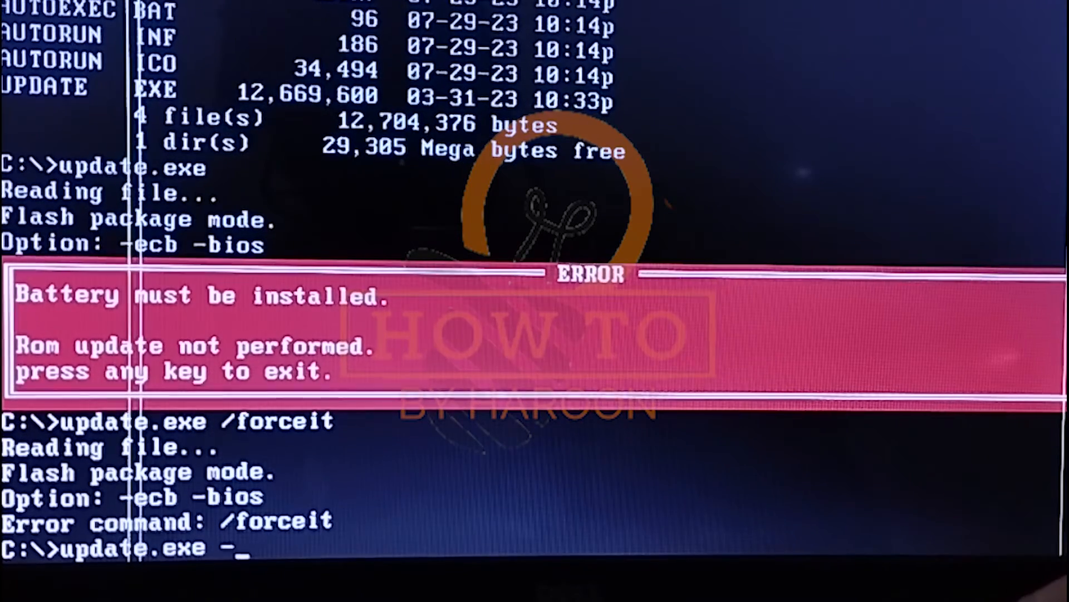
{"action": "type", "text": "f"}
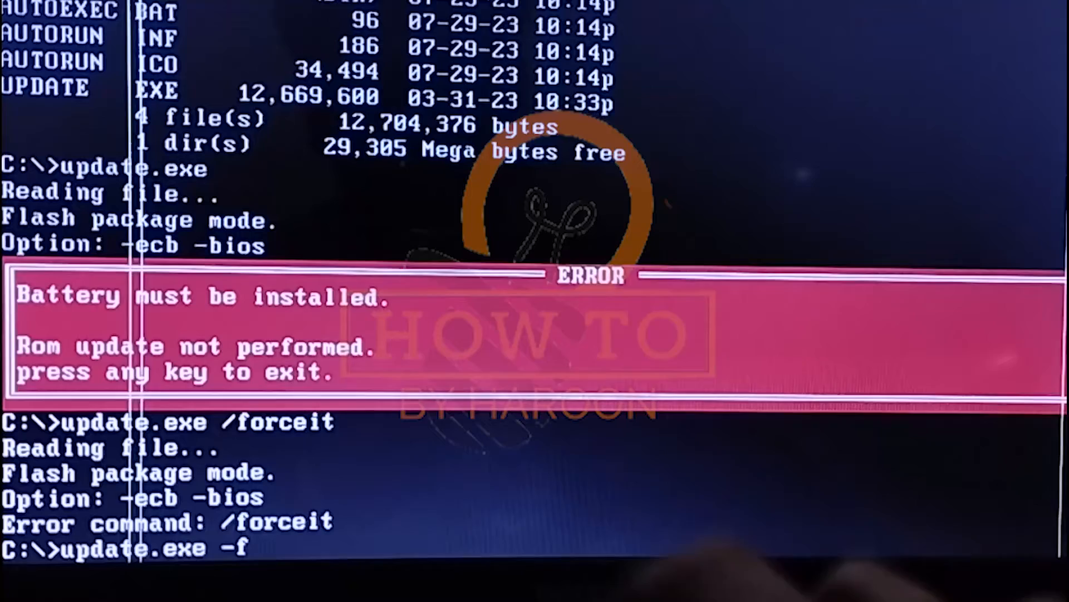
{"action": "type", "text": "orc"}
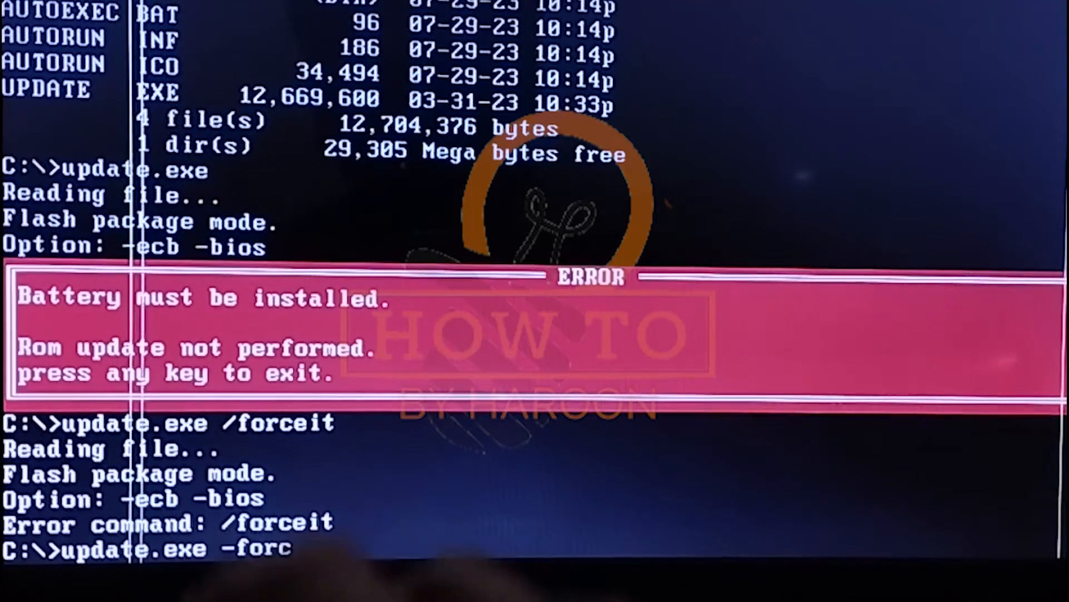
{"action": "type", "text": "eit"}
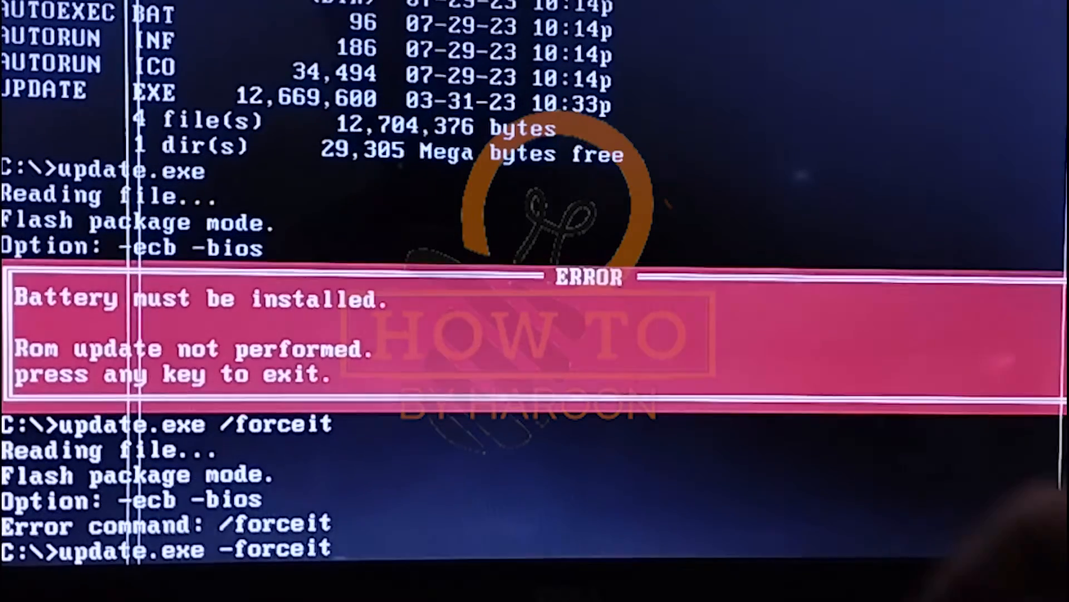